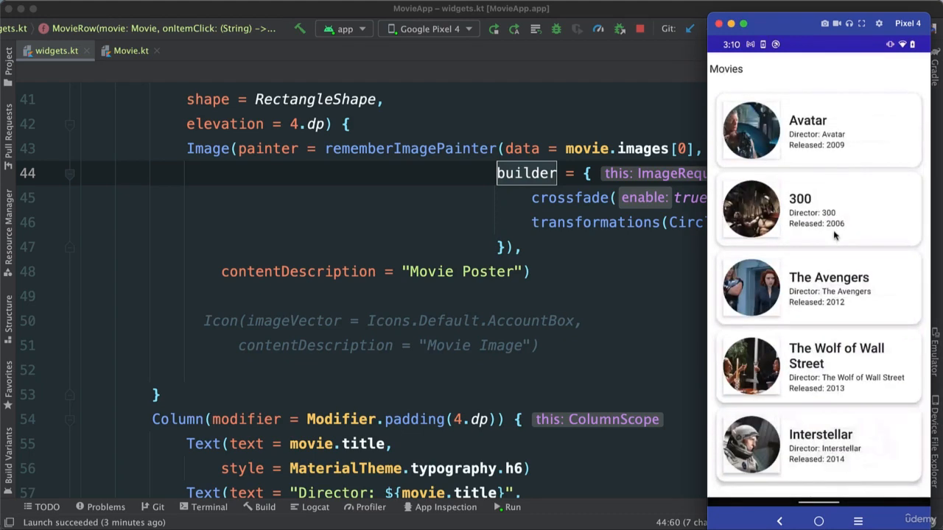
mouse_move(825, 167)
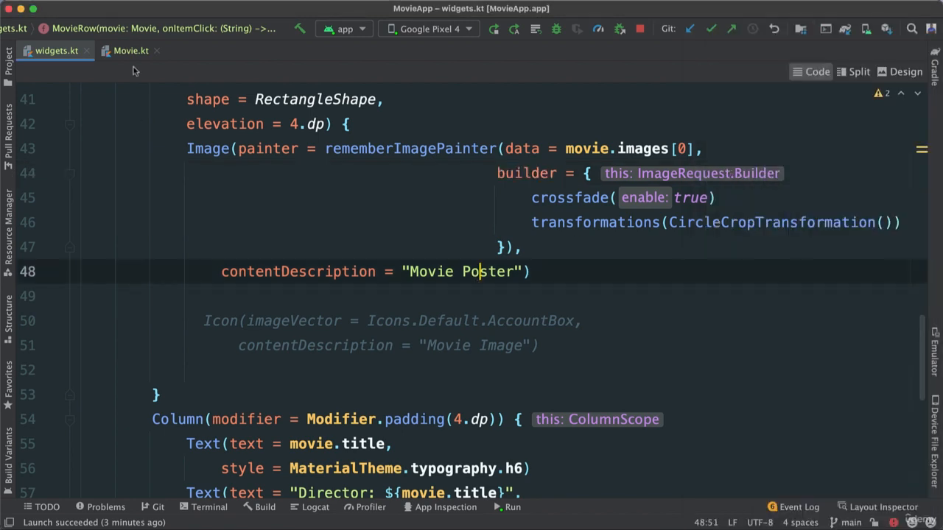
Check the movie data file, then return to the MovieRow widget code below the details Column.
left_click(130, 50)
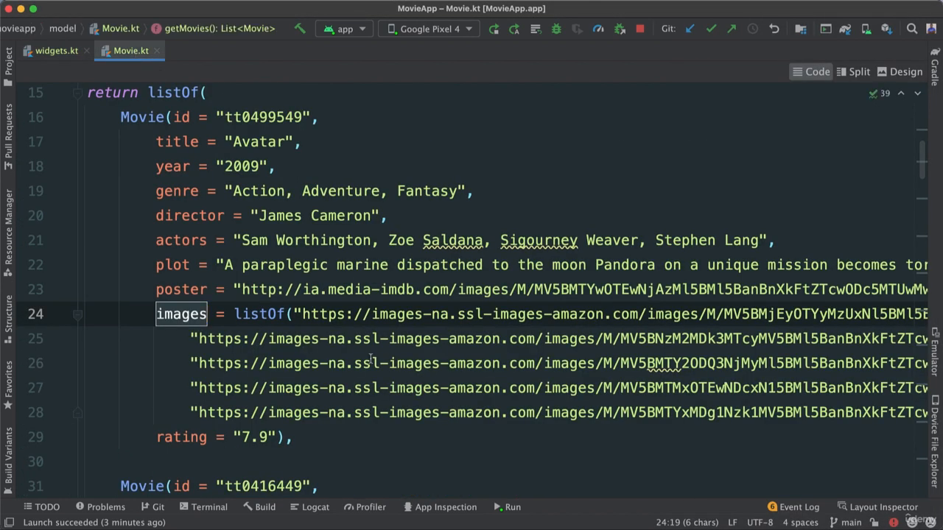
mouse_move(284, 368)
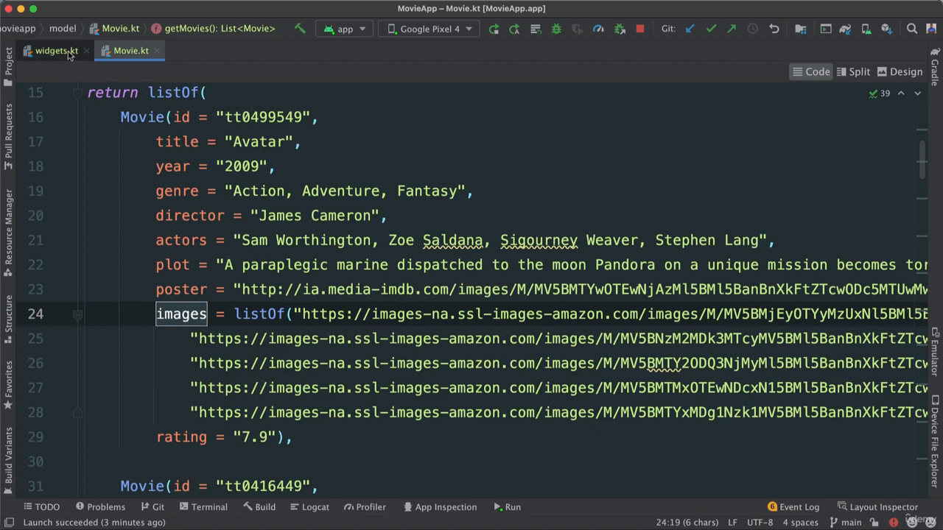
left_click(50, 50)
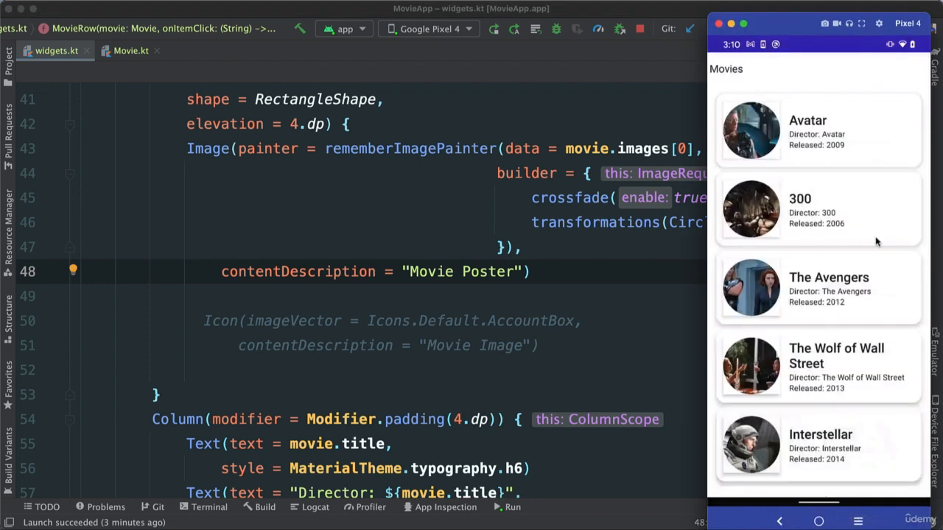
mouse_move(804, 248)
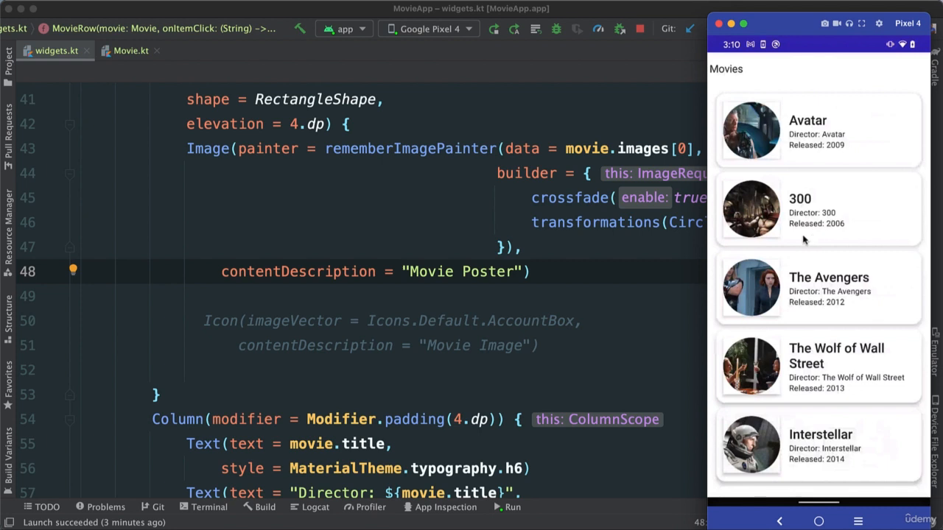
mouse_move(799, 316)
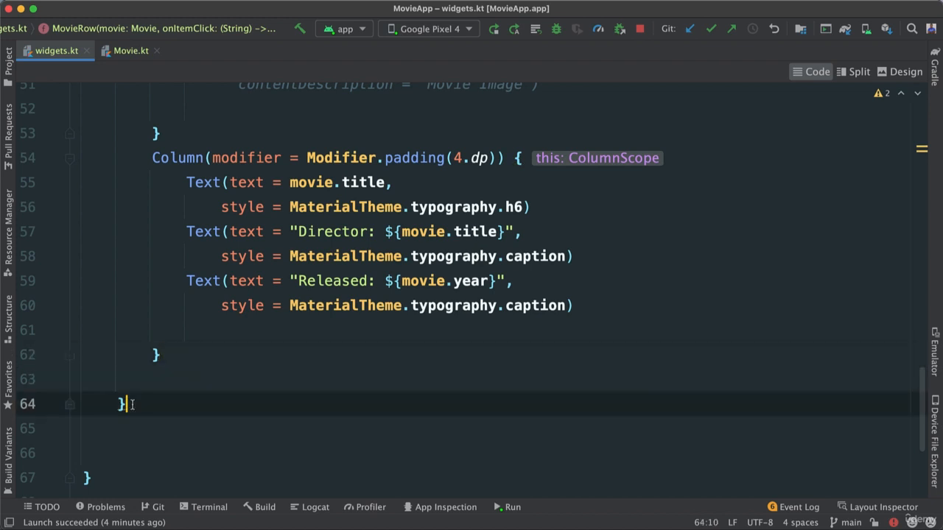
scroll("down", 3)
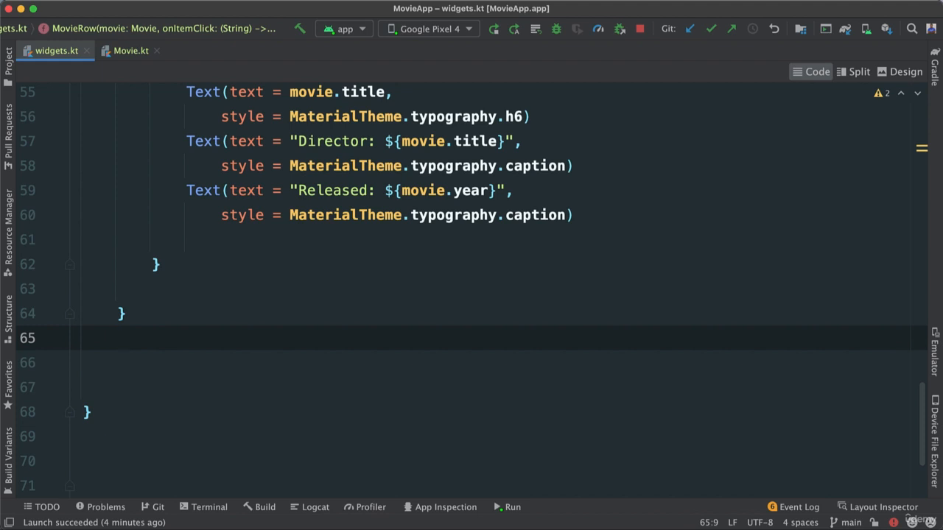
Add an Icon using Icons.Filled.KeyboardArrowDown with contentDescription "Down Arrow".
type("Icon(imageVector = , contentDescription =")
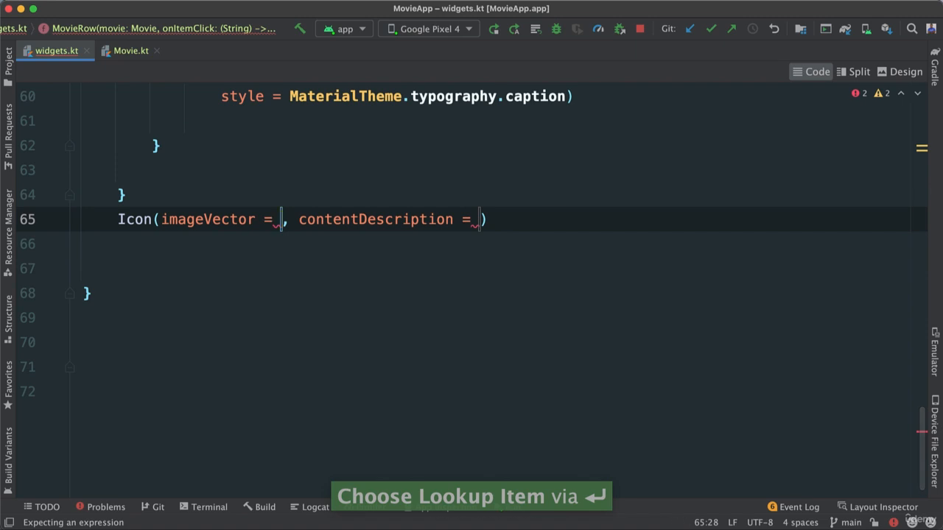
type("Icons")
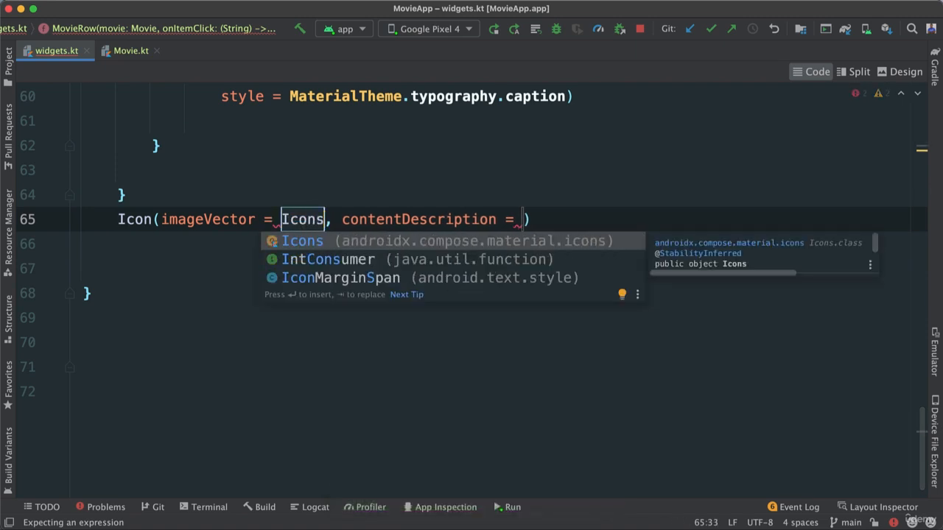
type(".Filled")
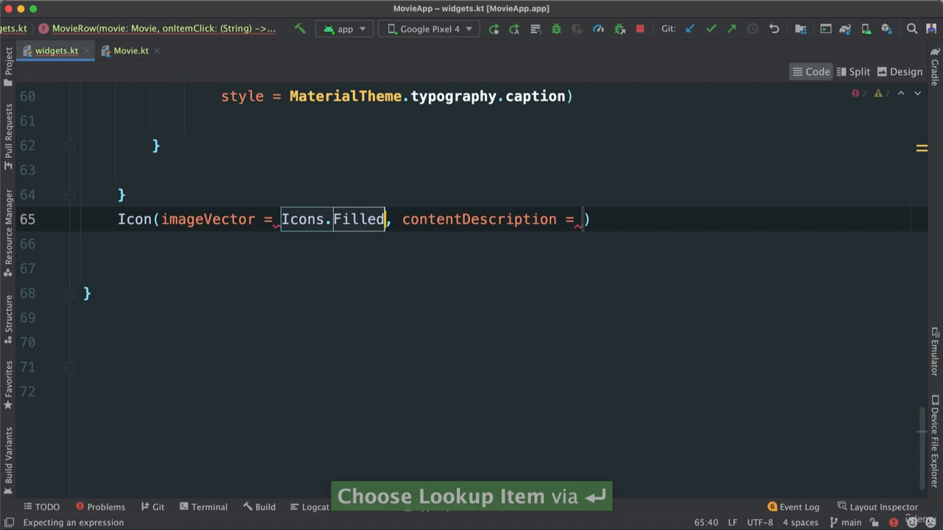
type(".Key")
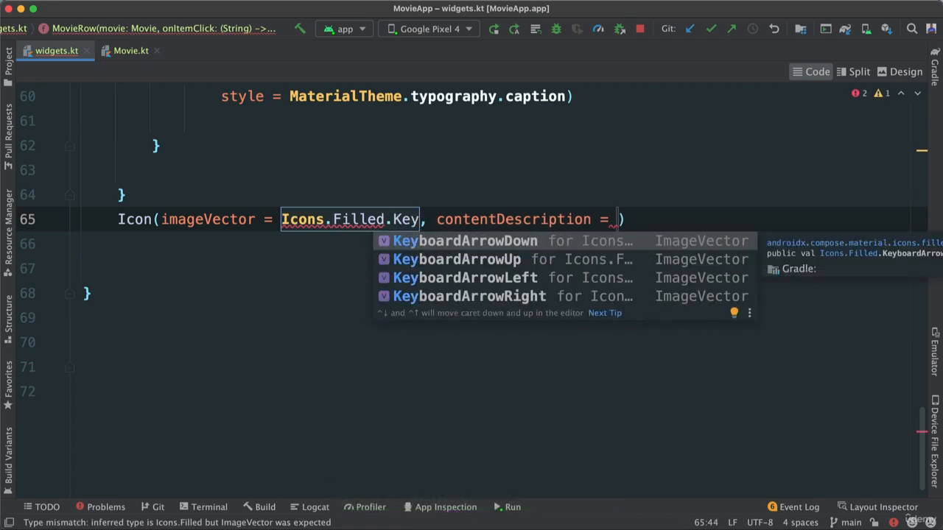
key("Down")
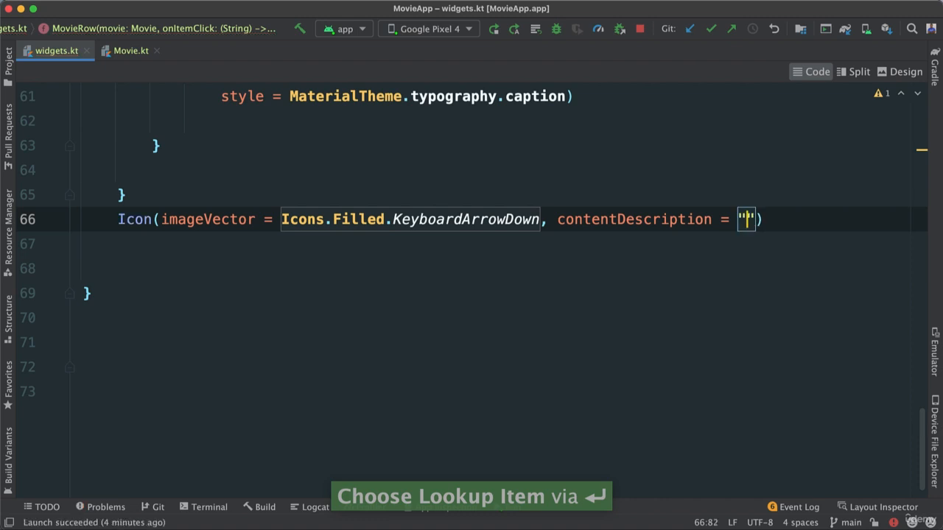
type("D")
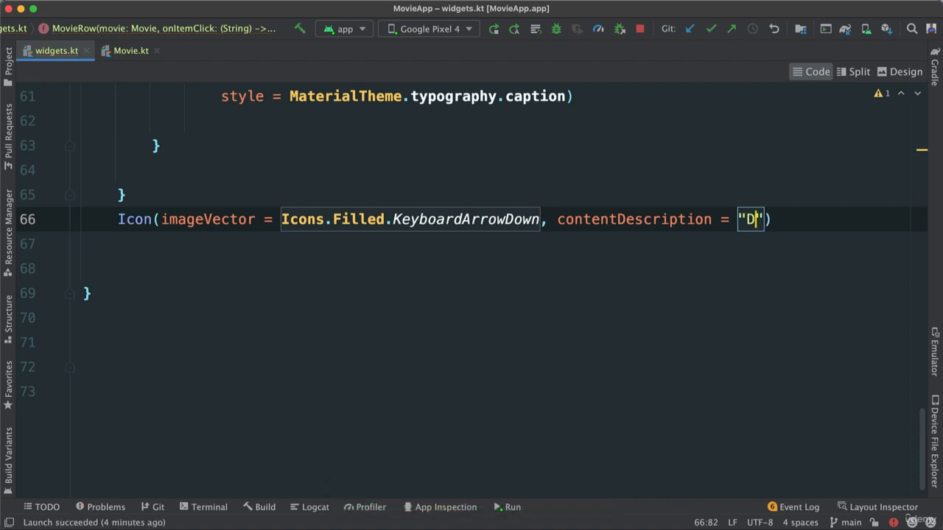
type("own Arro")
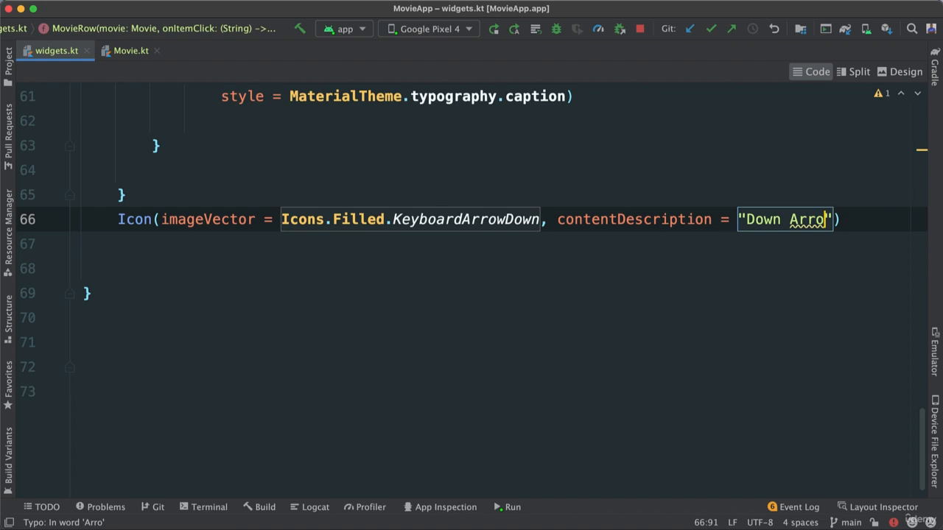
type("w")
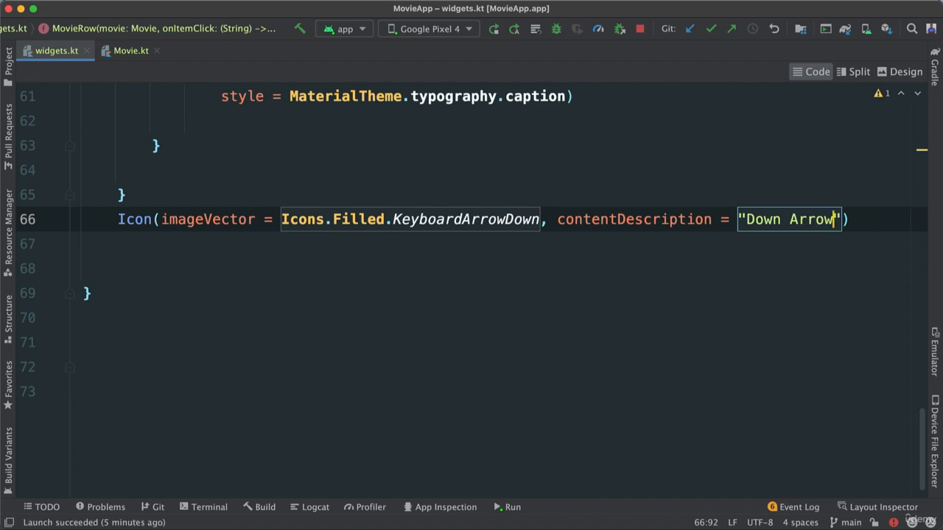
mouse_move(580, 357)
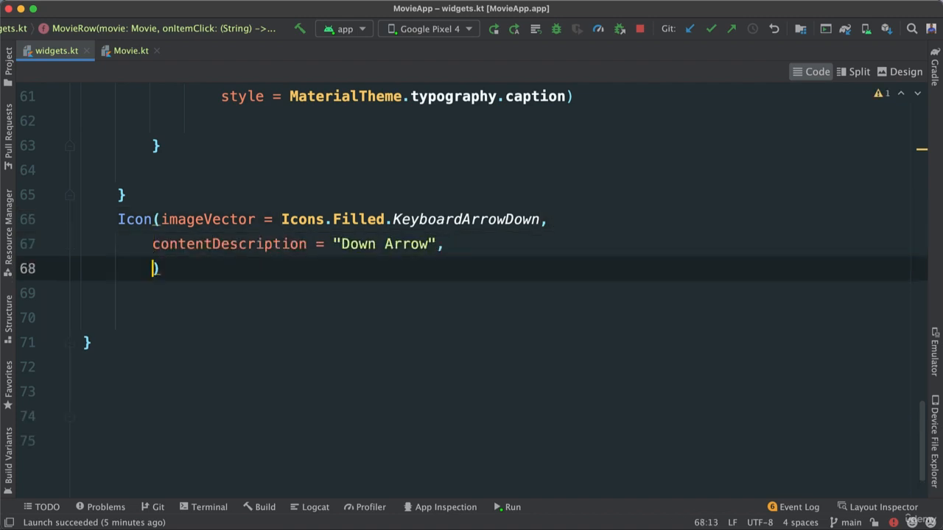
Give the icon Modifier.size(25.dp).clickable {} and tint Color.DarkGray.
type("modi")
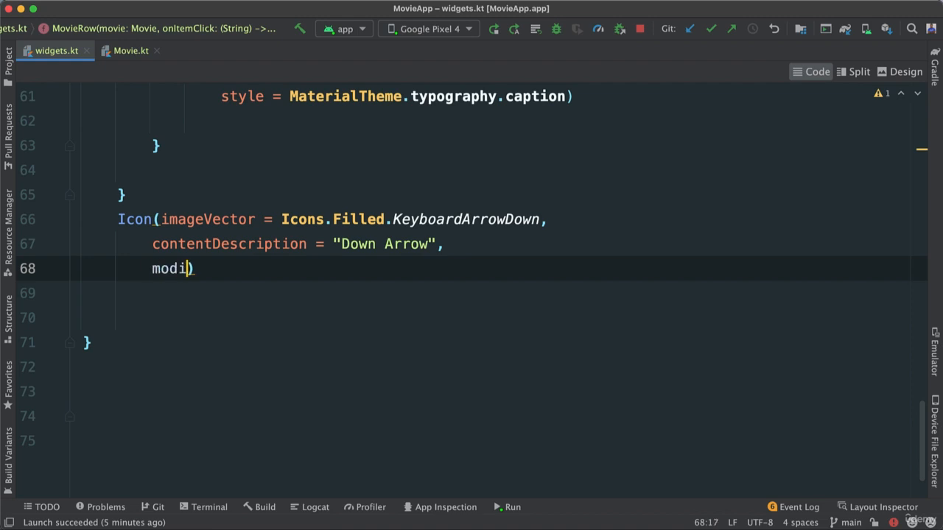
type("fier =")
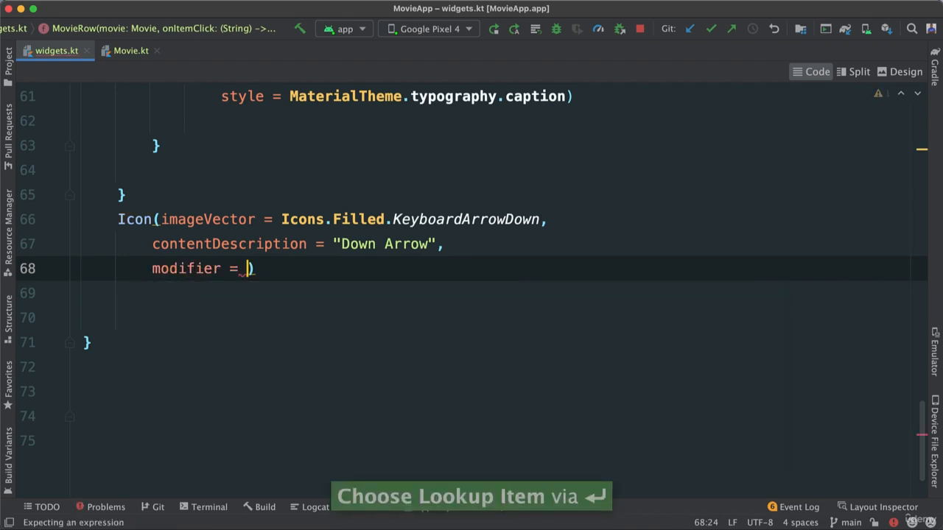
type("Mo")
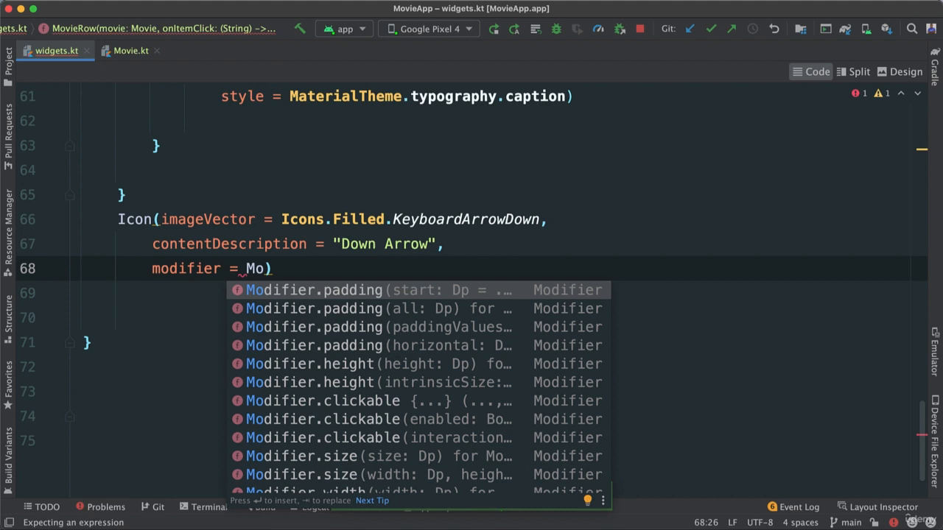
type("size(25.dp")
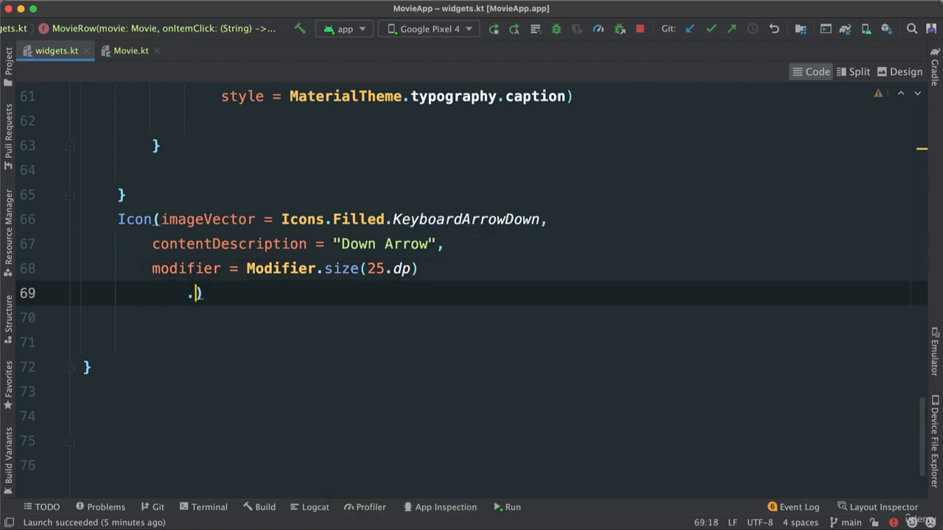
key("Backspace")
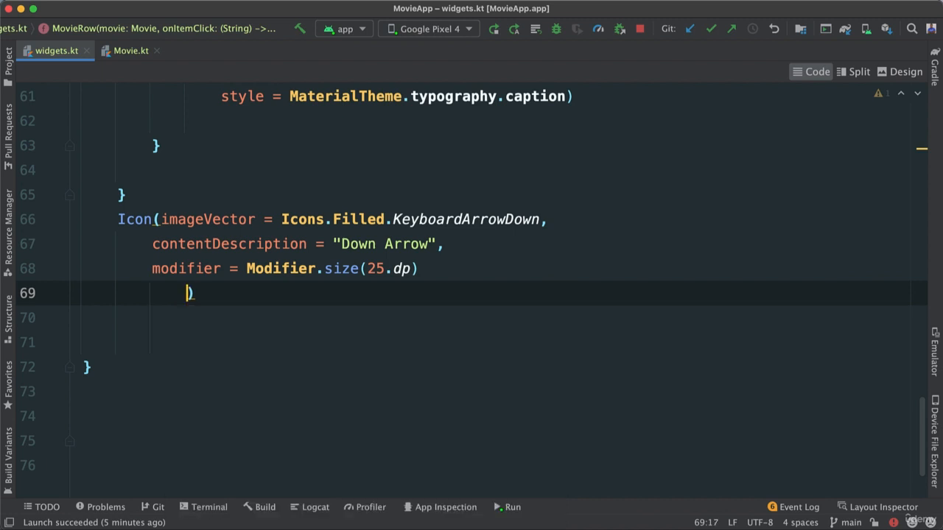
type(".")
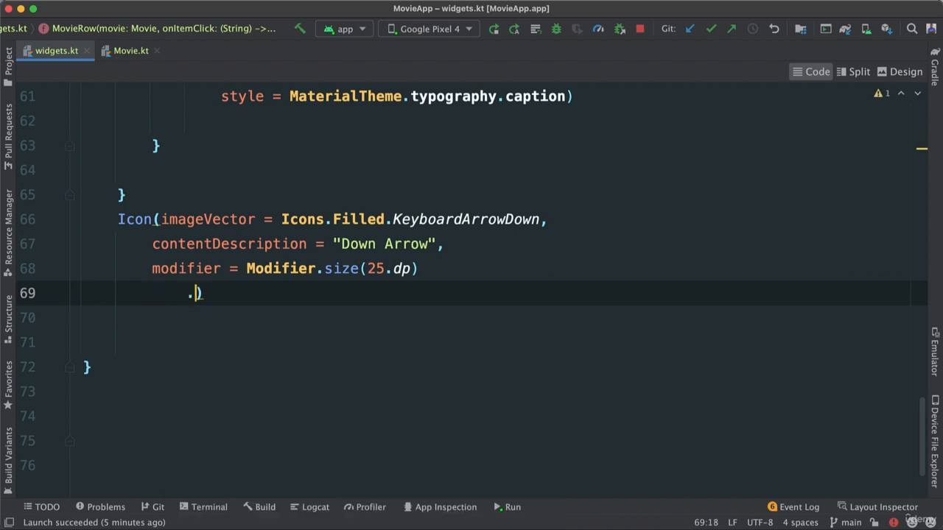
type("clickable {  },")
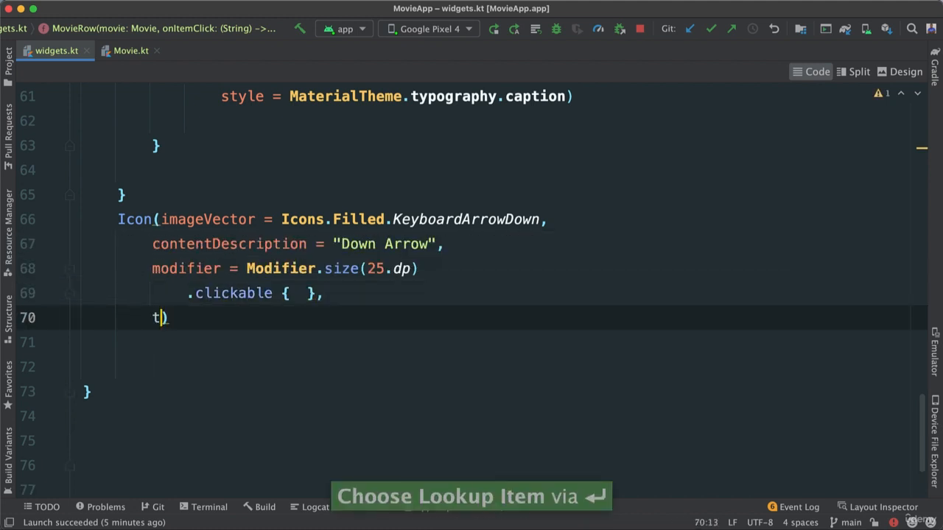
type("int = Color")
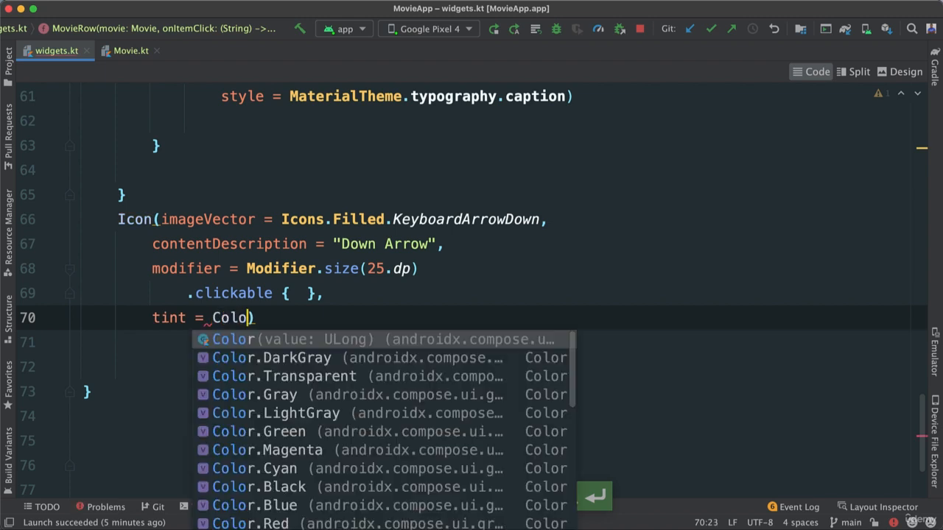
type(".DarkGray")
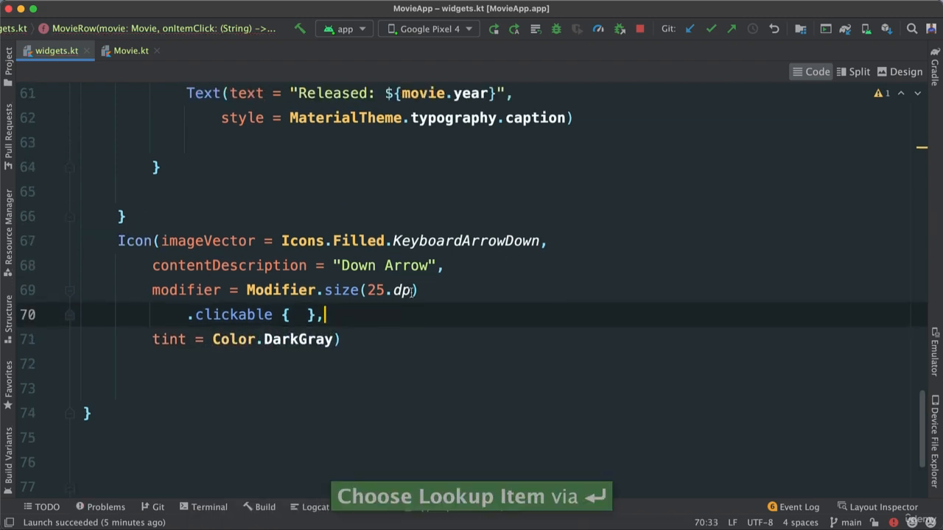
Refresh the split preview, then cut the Icon to move it inside the details Column.
left_click(857, 71)
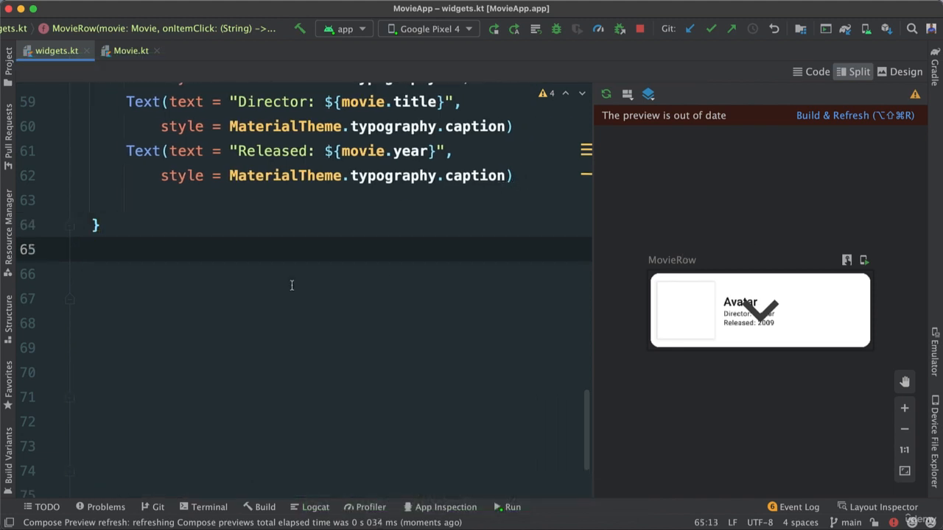
key("cmd+v")
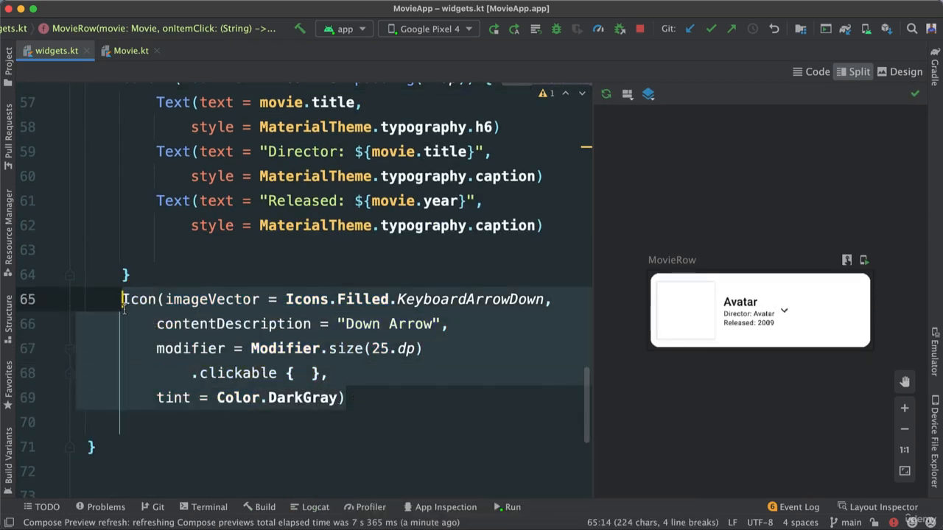
key("cmd+x")
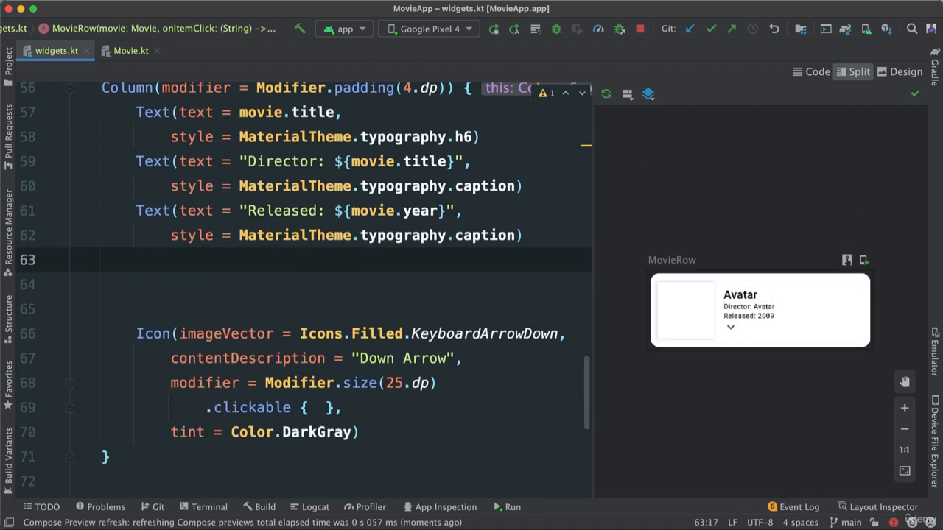
Insert an empty Column() { } block above the down-arrow Icon.
type("Column() {")
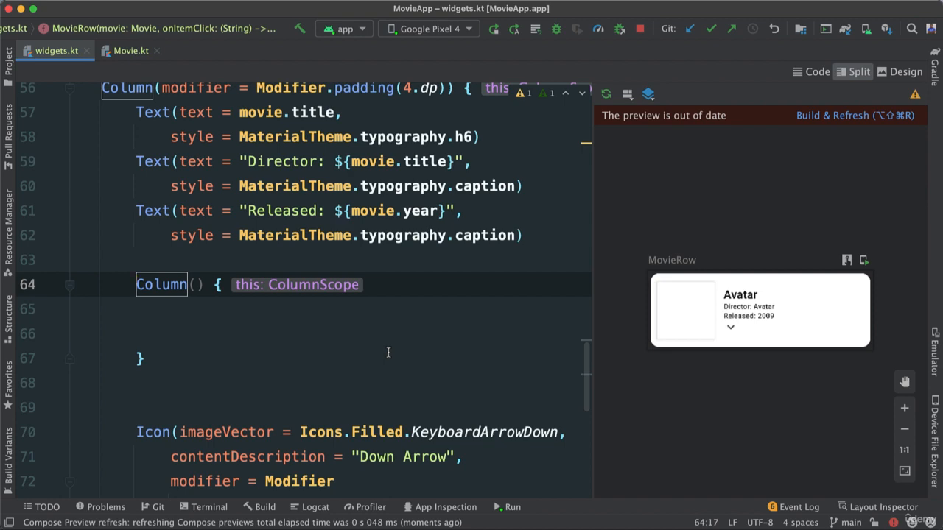
mouse_move(403, 352)
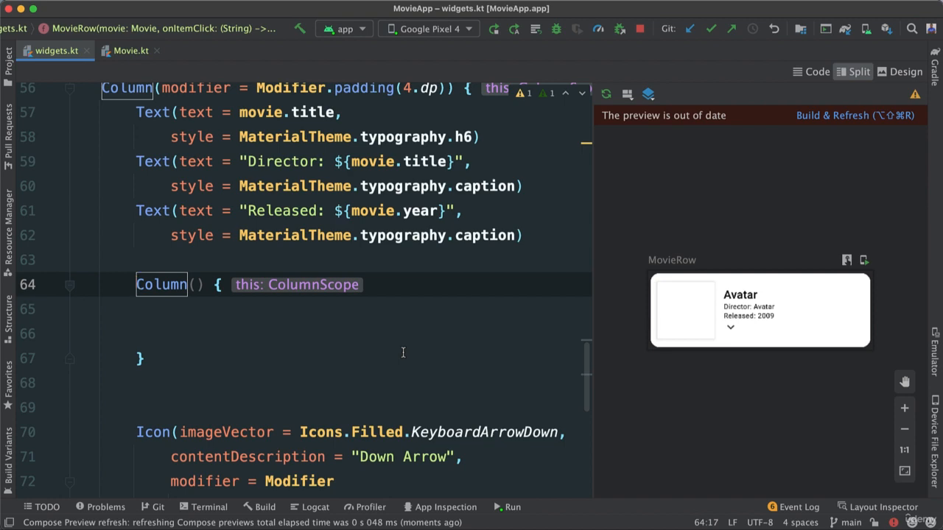
scroll("up", 3)
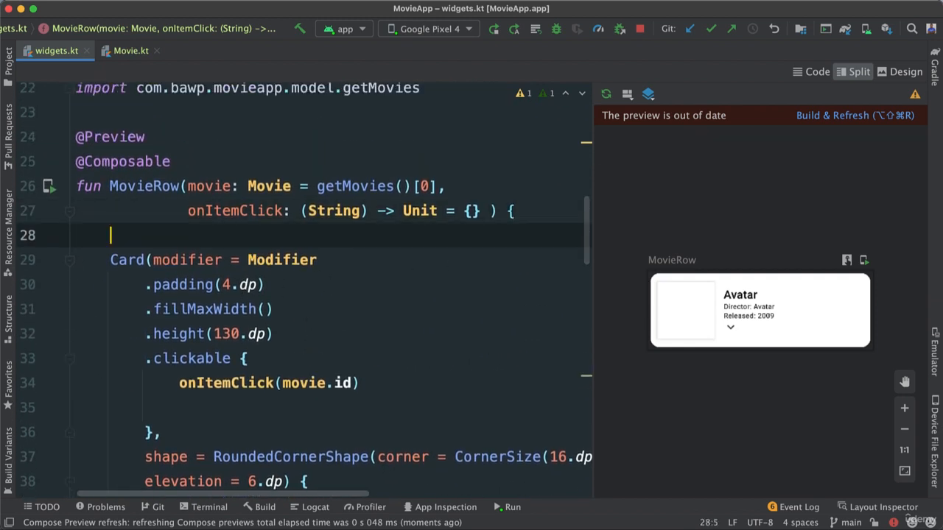
Declare val expanded by remember { mutableStateOf(false) } in MovieRow and import the fix.
type("val e")
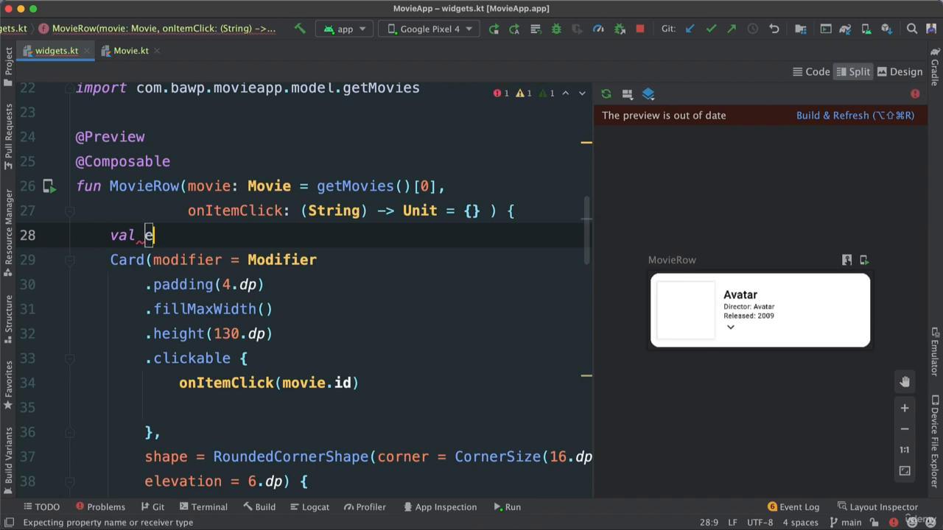
type("xpanded")
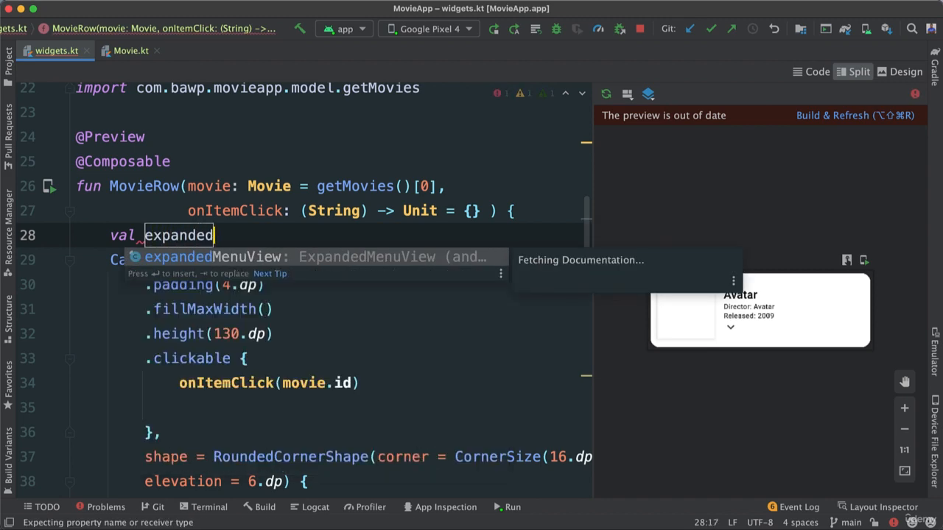
type("by remember {")
type("mutableListOf(")
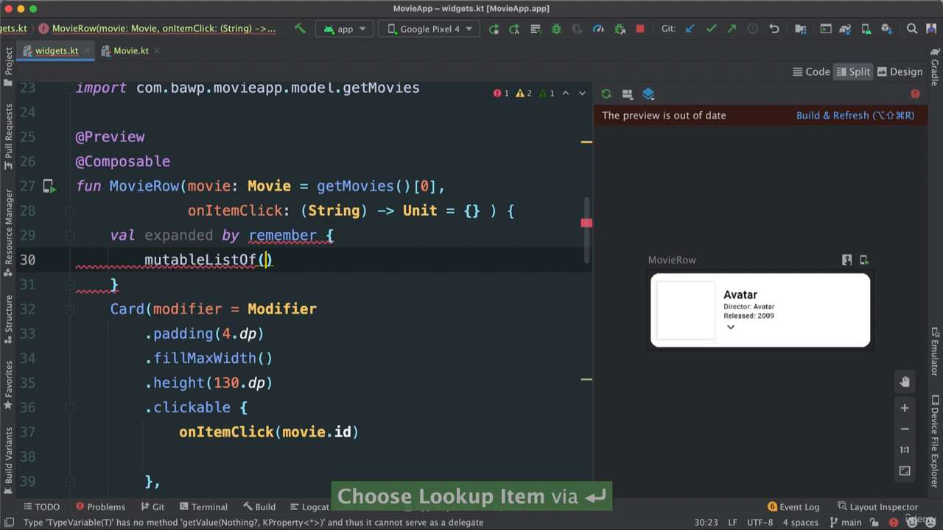
type("false")
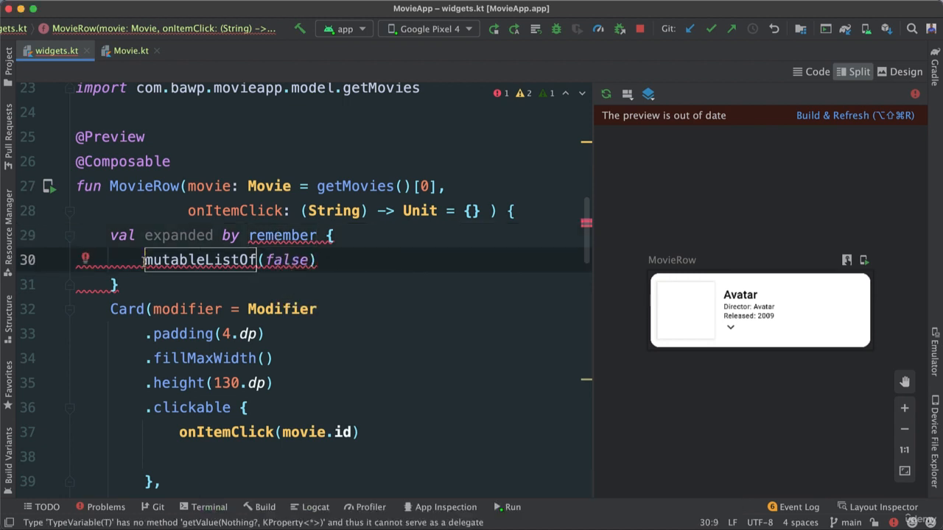
type("m")
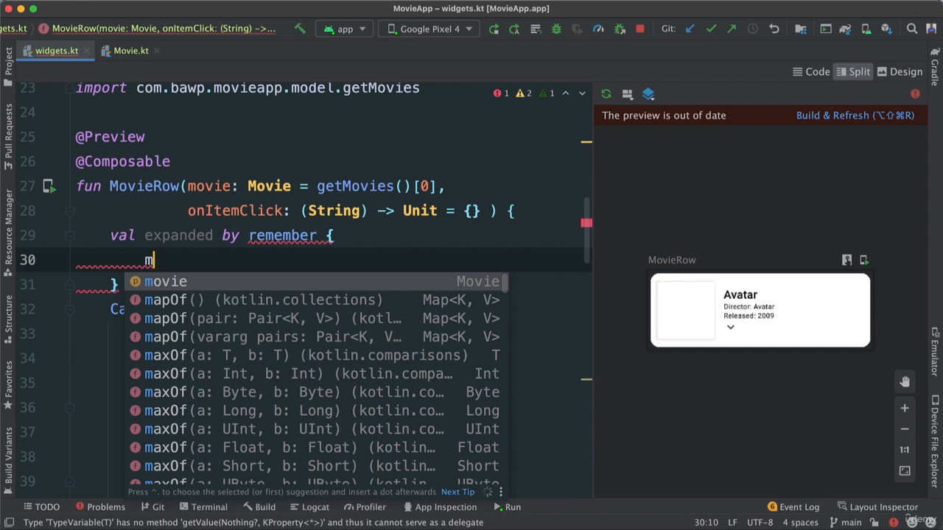
type("utasta")
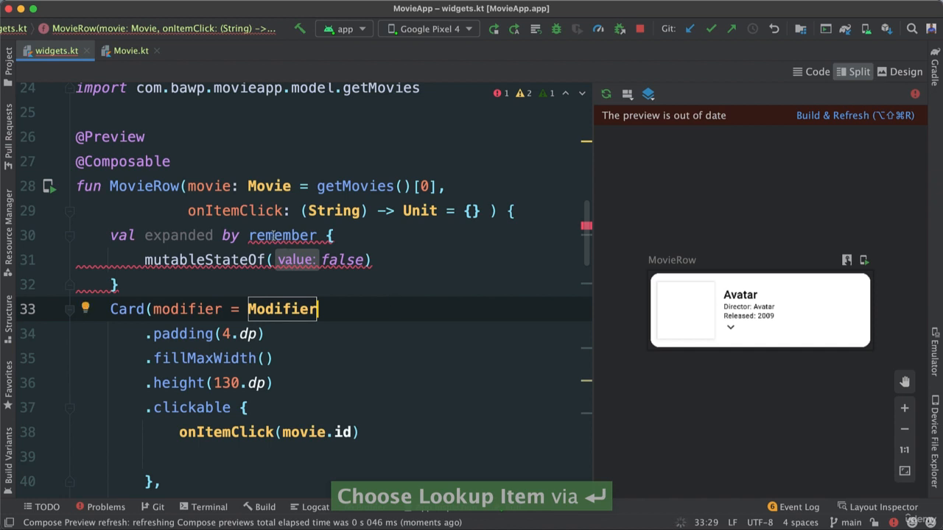
key("Alt+Return")
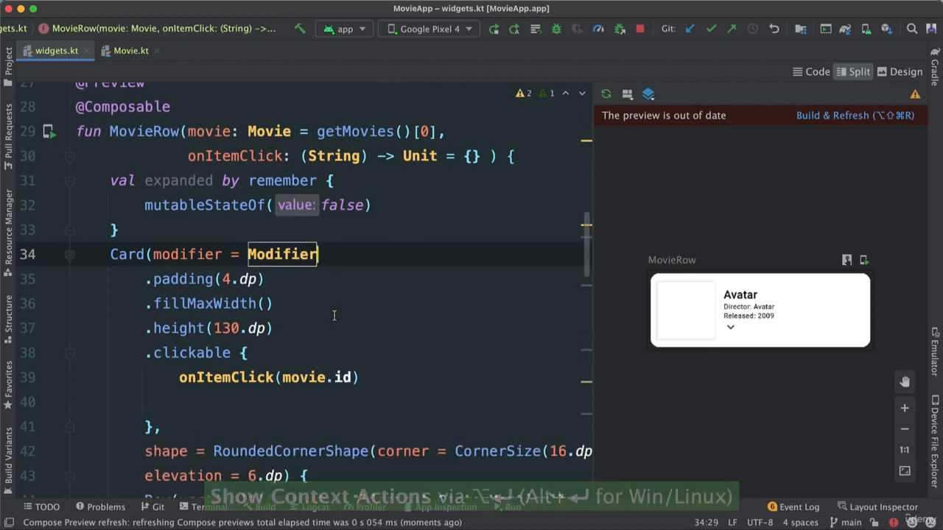
Set expanded = !expanded inside the arrow Icon's clickable lambda.
scroll("down", 3)
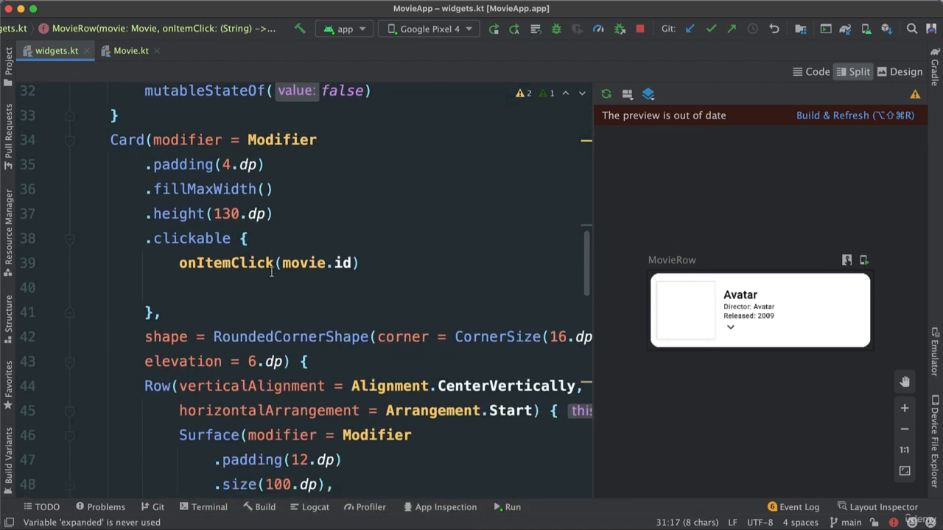
scroll("down", 3)
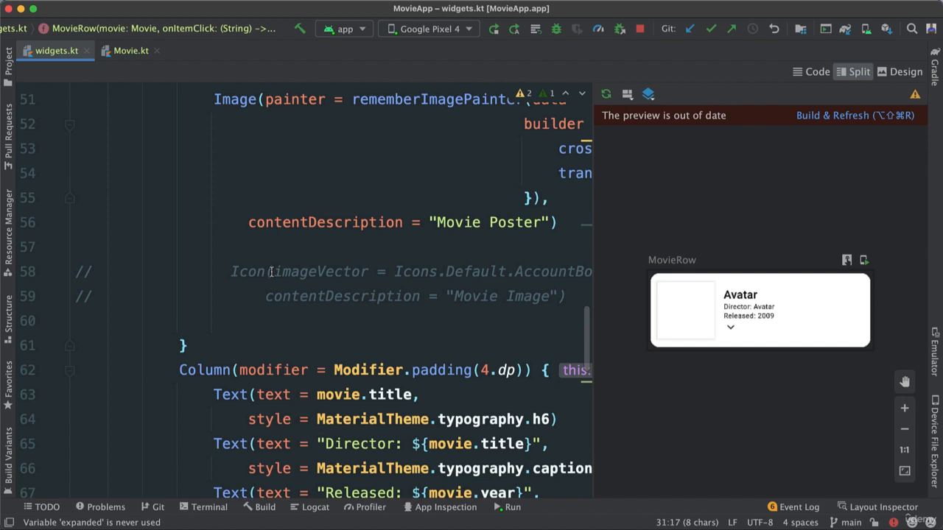
scroll("down", 3)
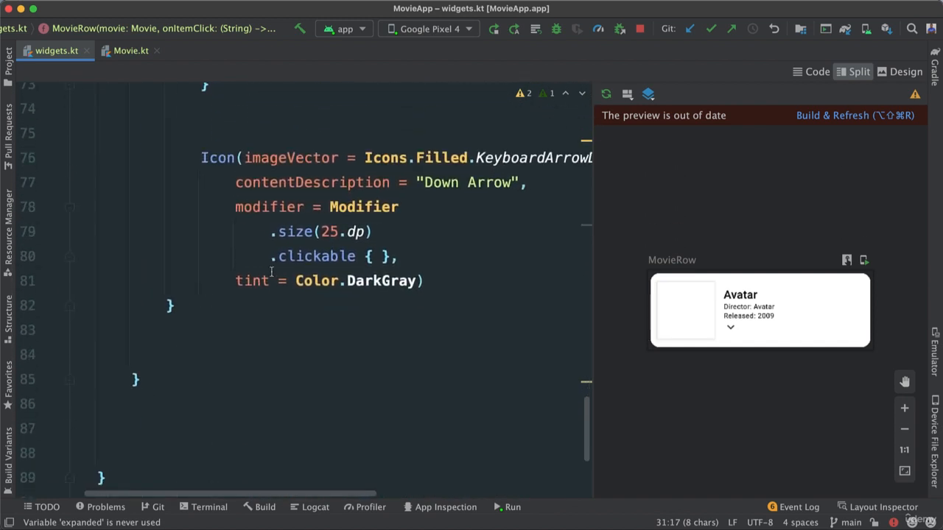
left_click(731, 327)
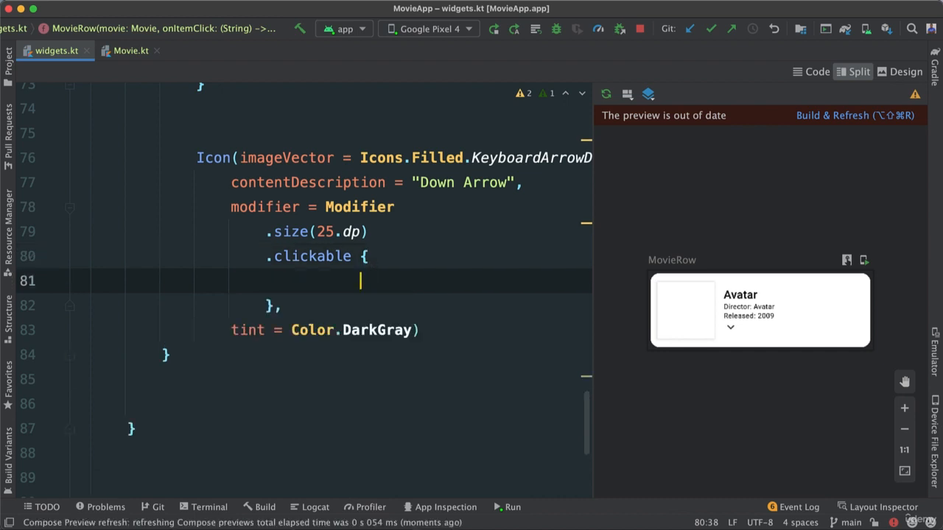
left_click(854, 115)
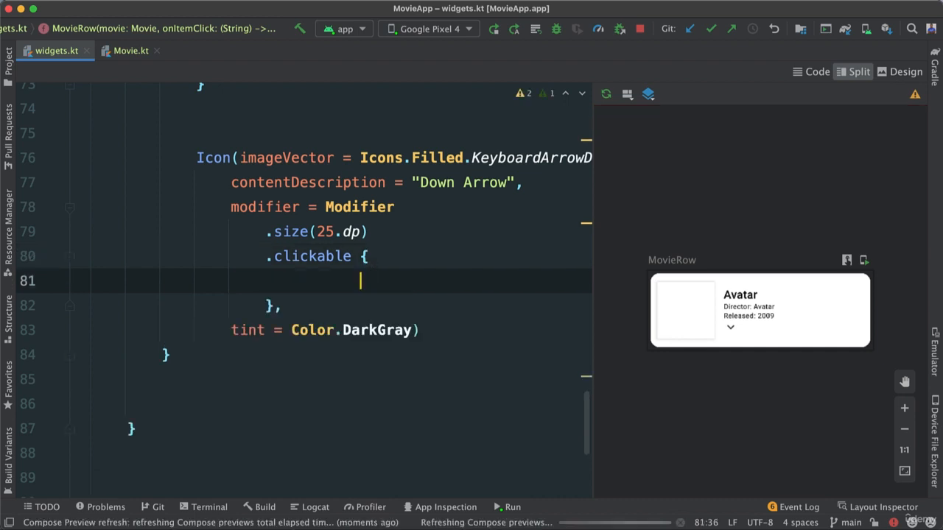
type("expanded =")
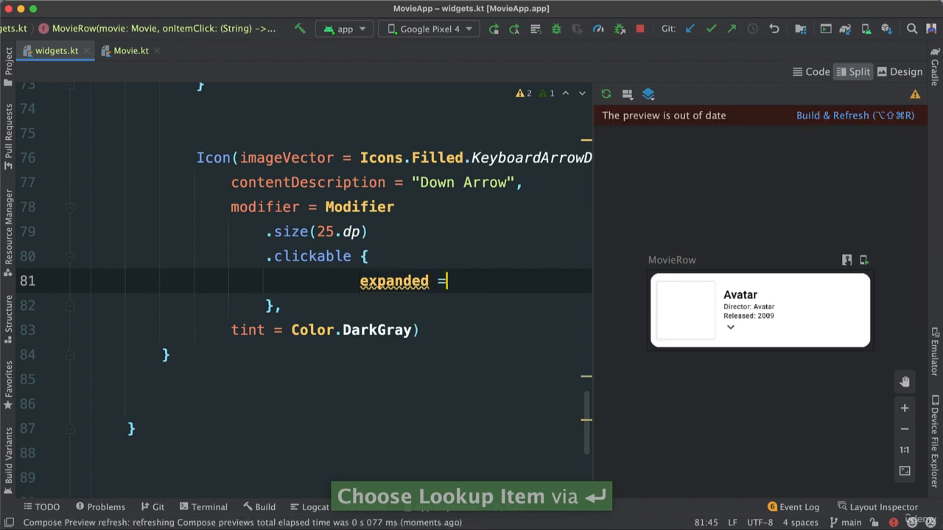
type("!")
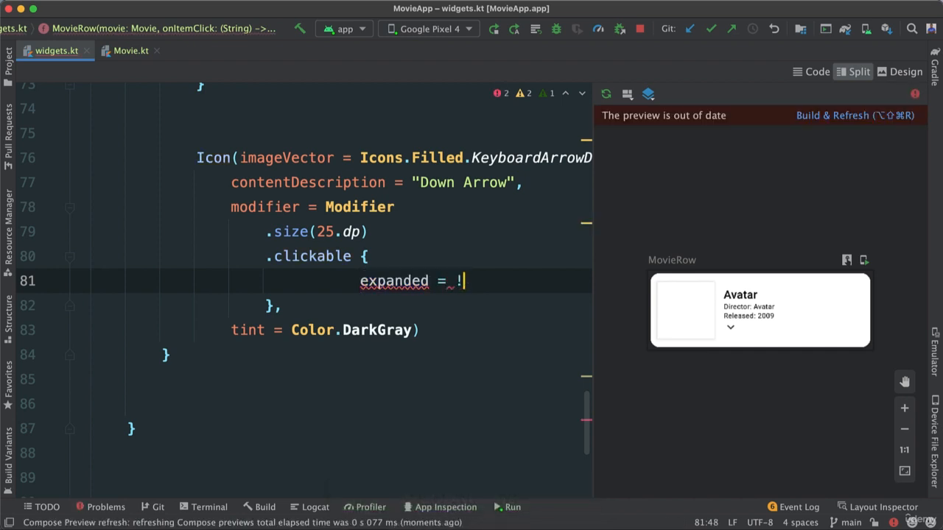
type("ep")
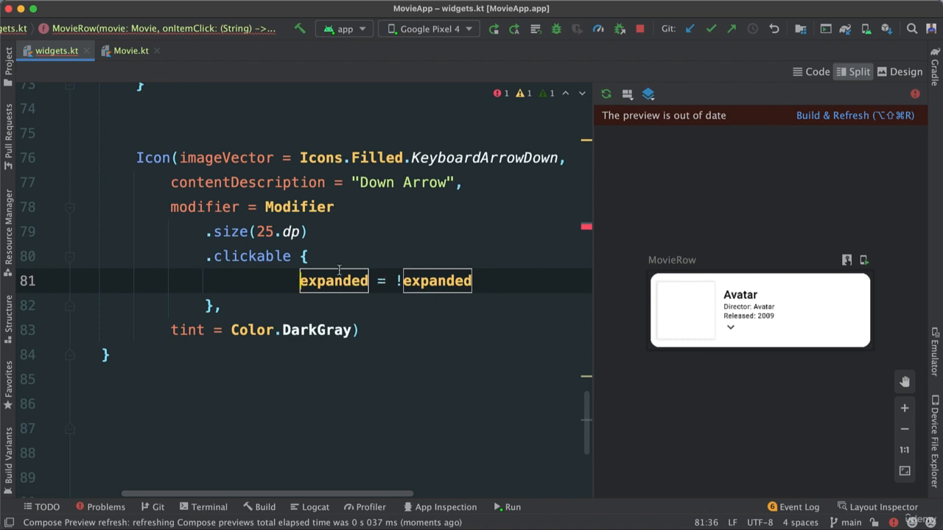
mouse_move(333, 280)
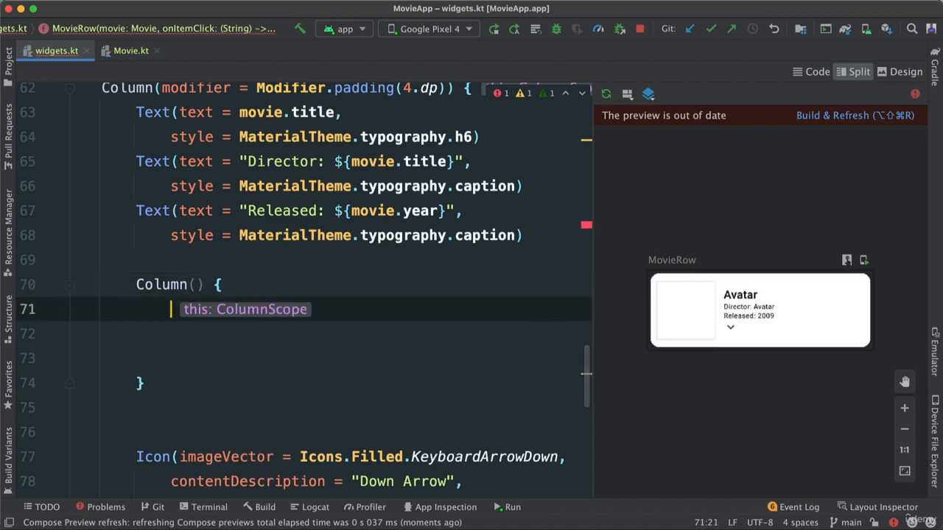
Add Text(text = "Hello there") inside the empty inner Column.
type("Text(text = \"Jel")
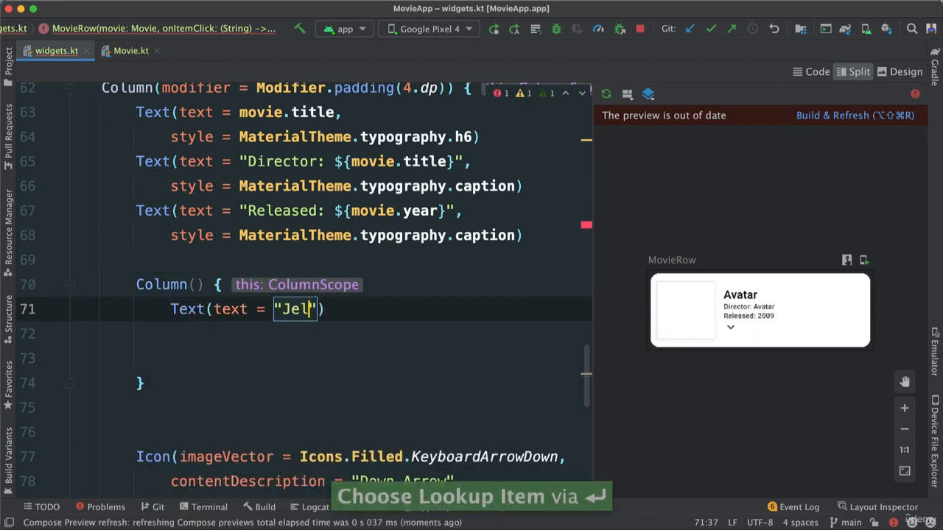
type("Hello there")
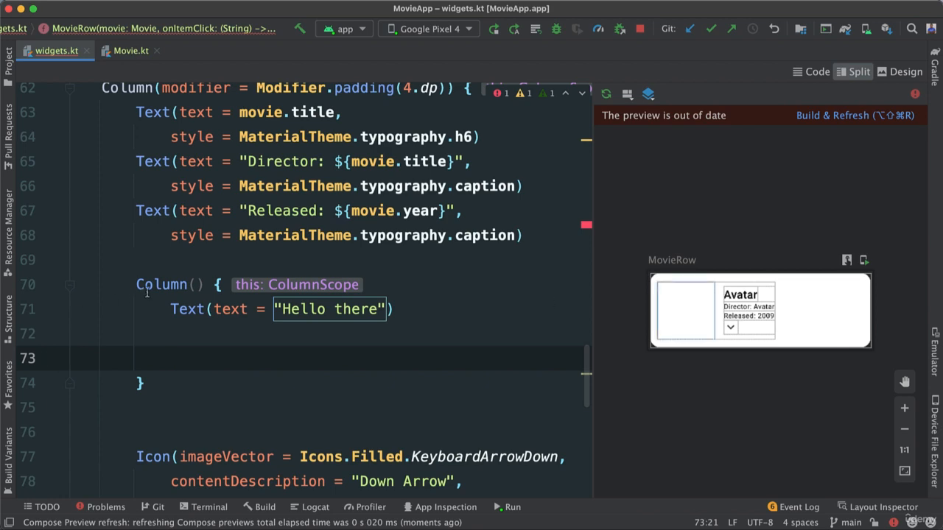
Wrap the Hello there Column in AnimatedVisibility(visible = expanded) via autocomplete and paste.
left_click(153, 259)
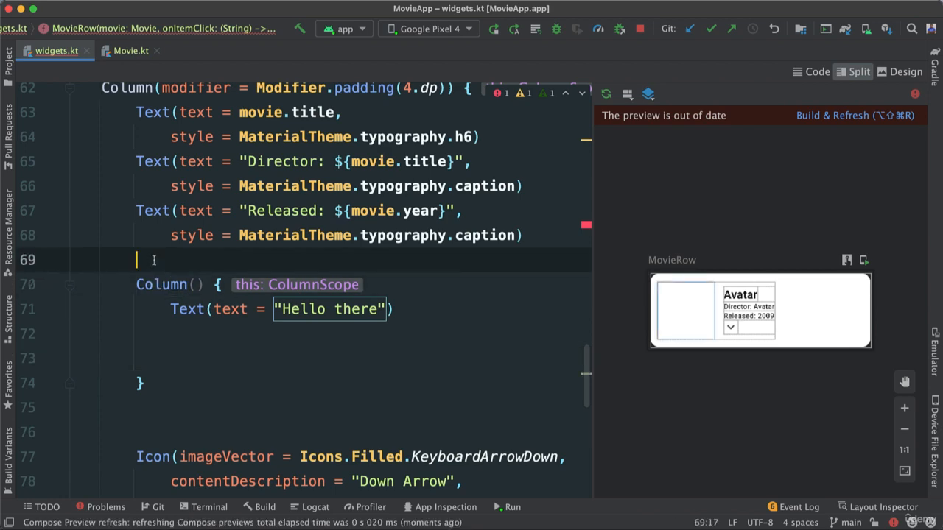
type("Ania")
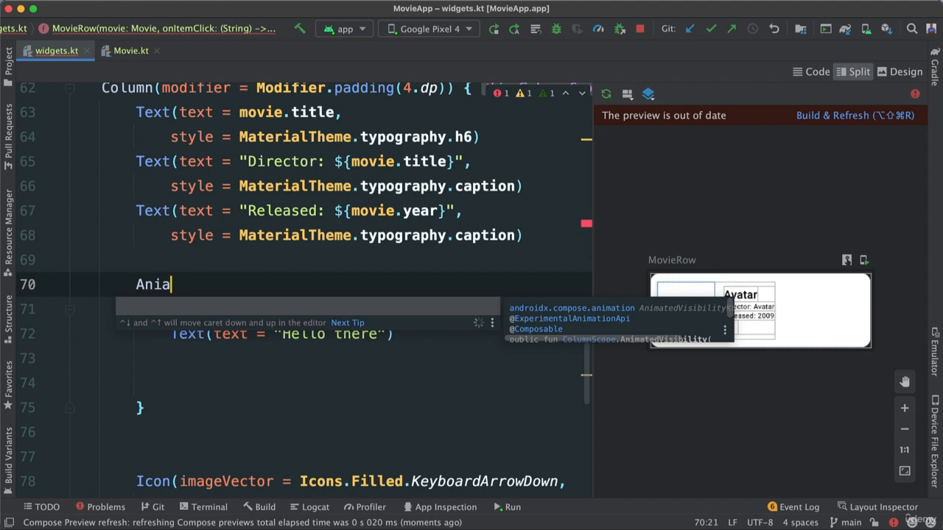
key("Backspace")
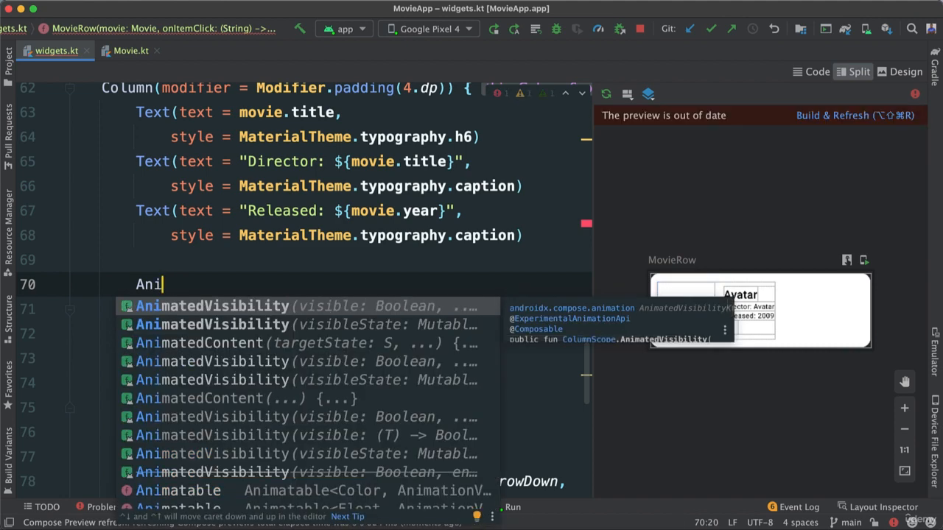
left_click(212, 304)
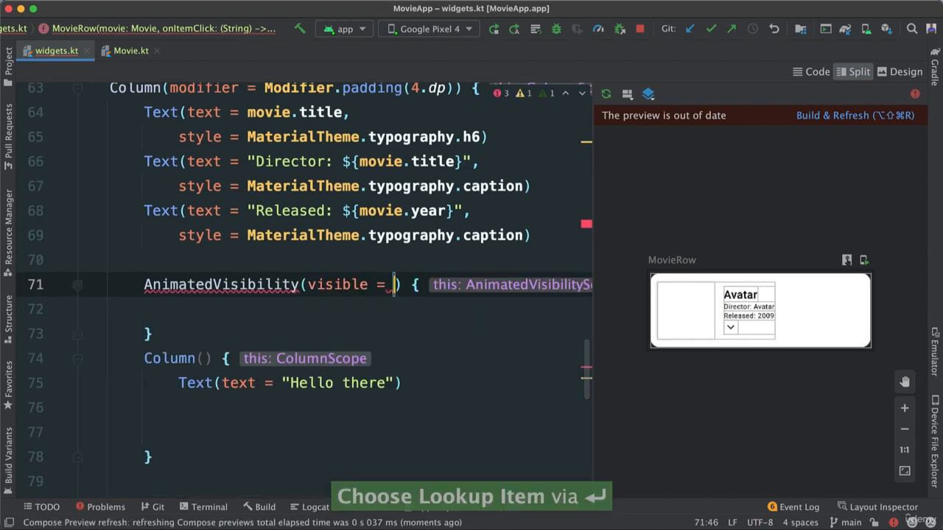
type("expanded")
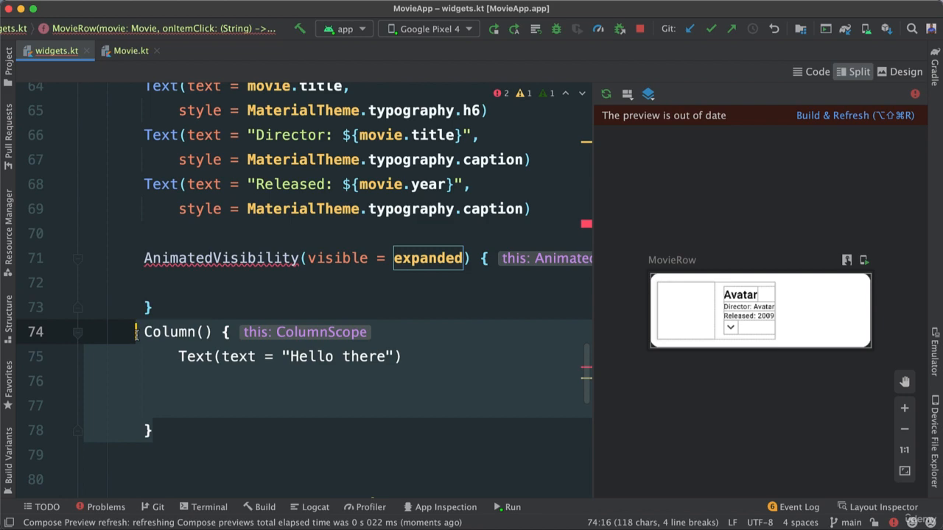
key("cmd+v")
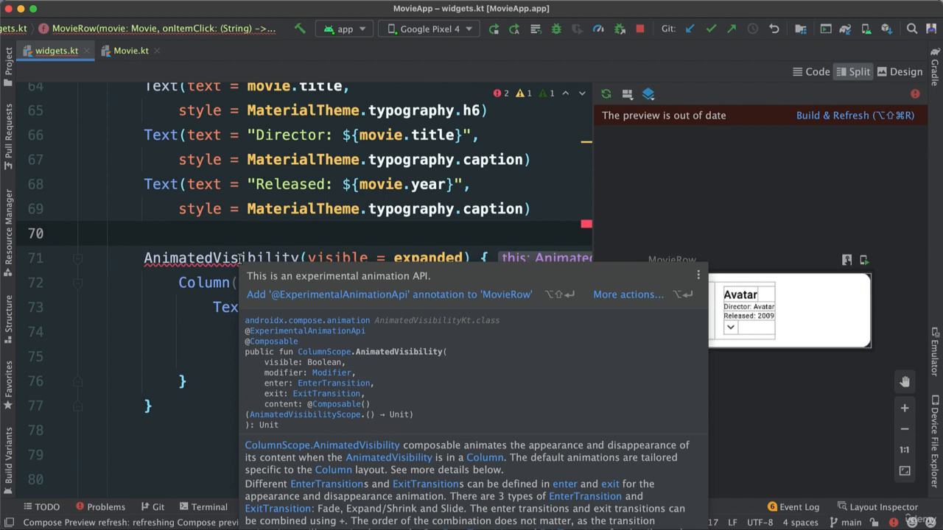
mouse_move(426, 283)
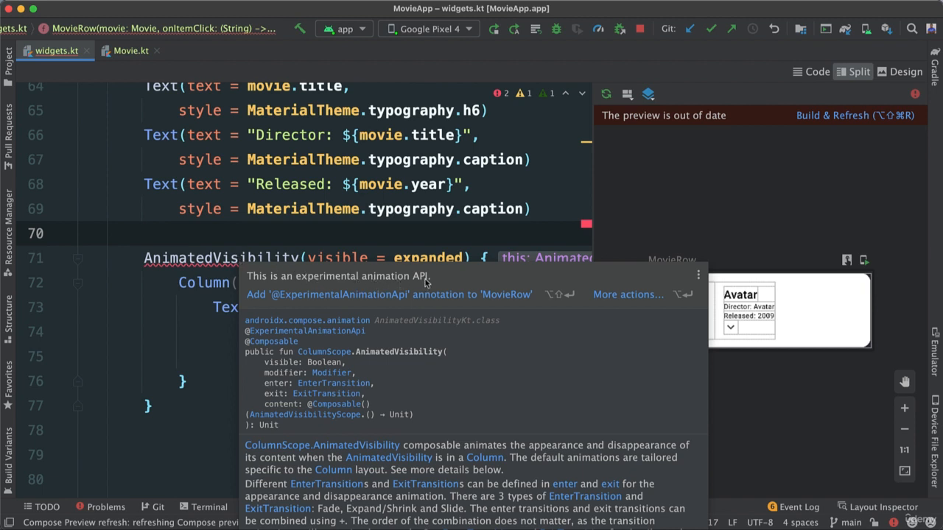
mouse_move(310, 308)
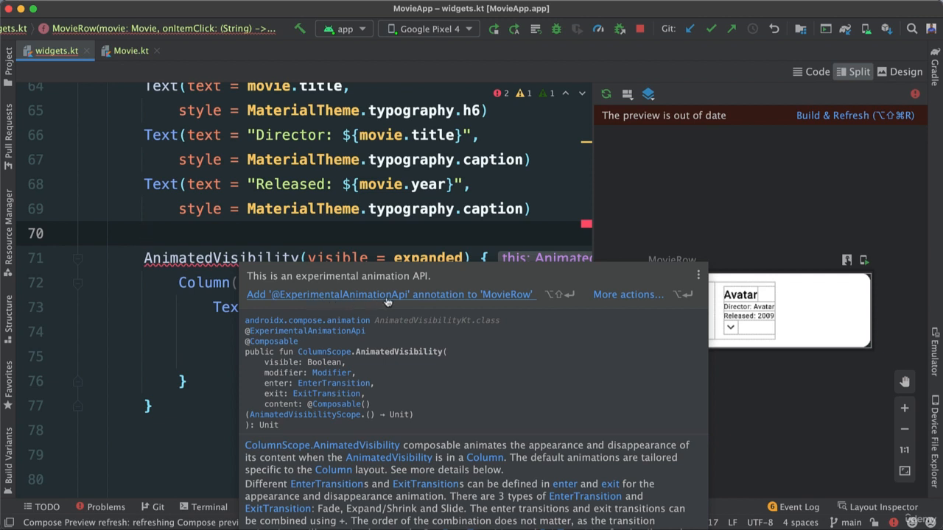
mouse_move(514, 303)
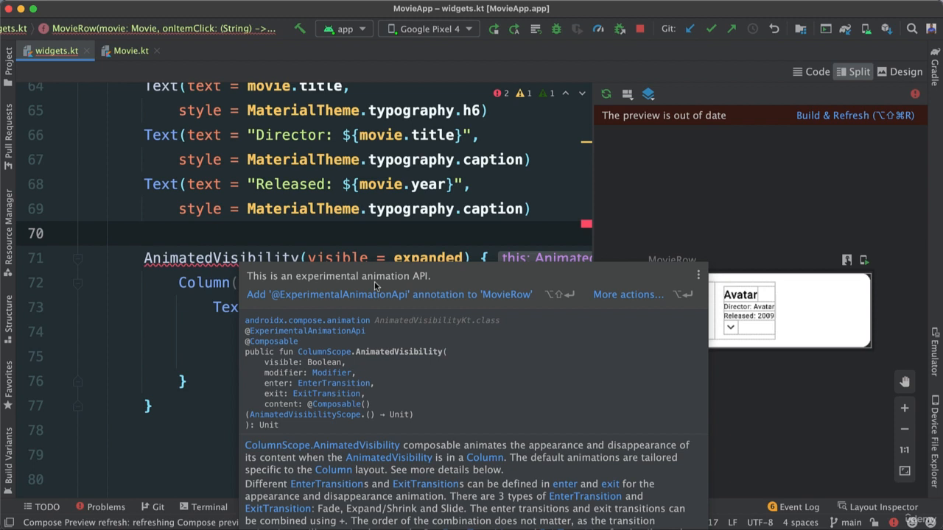
mouse_move(356, 302)
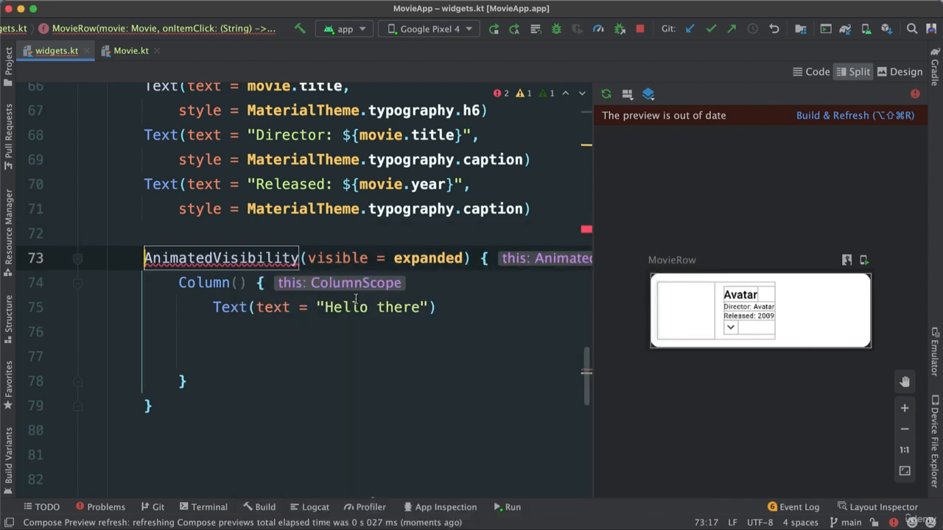
Build & Refresh the outdated preview and start Interactive Mode.
left_click(266, 283)
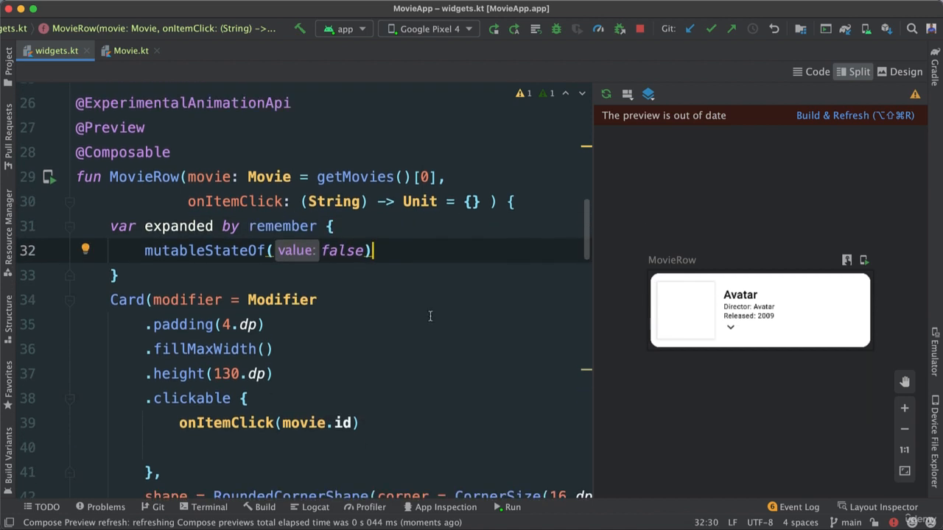
mouse_move(845, 119)
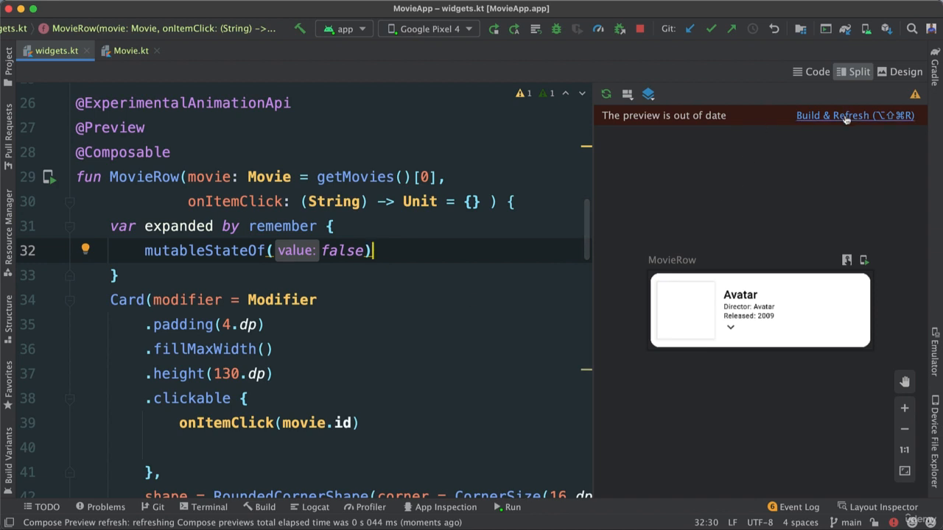
left_click(854, 115)
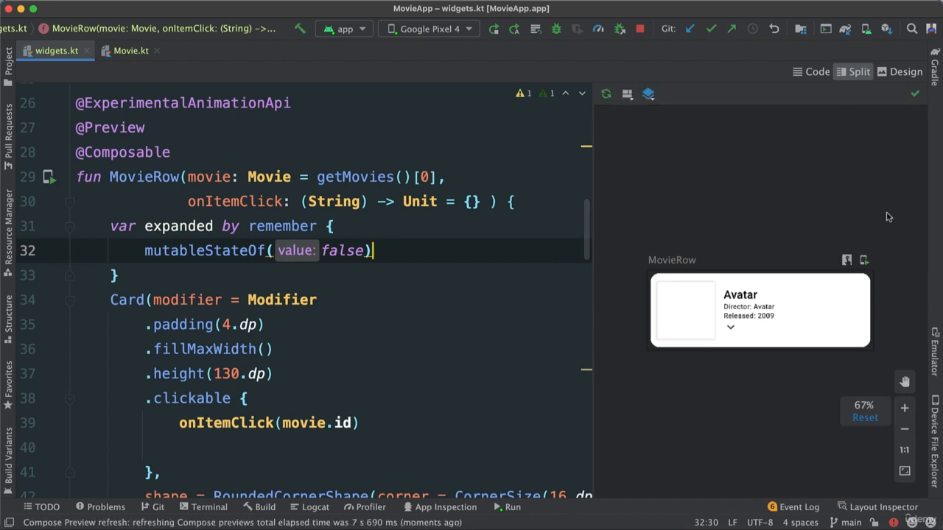
mouse_move(845, 259)
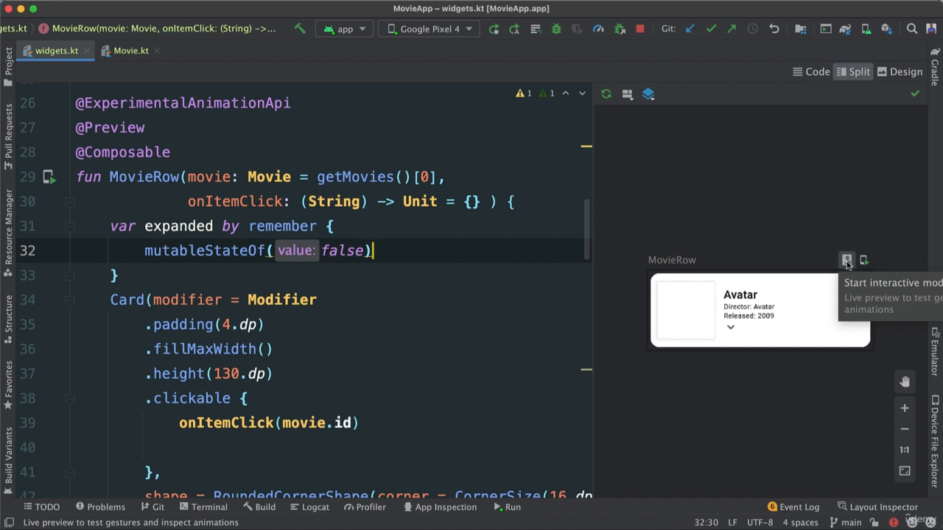
left_click(846, 259)
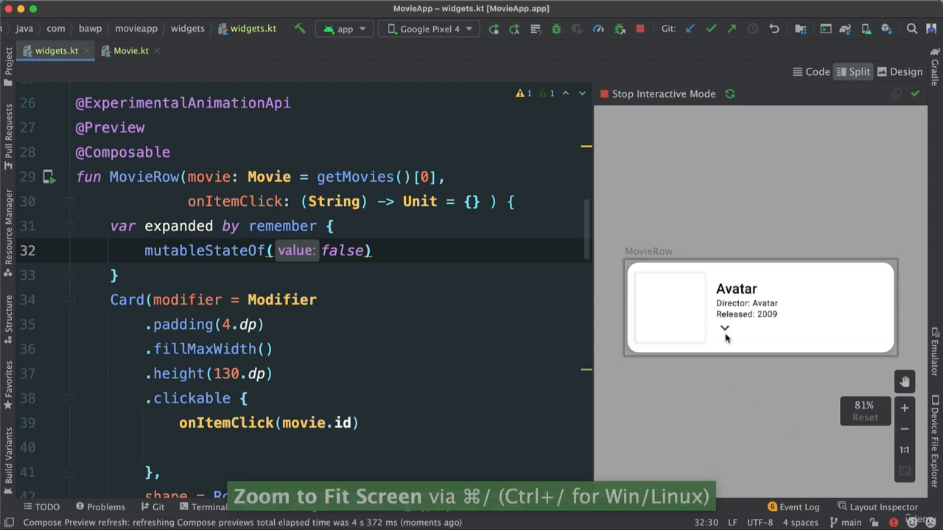
Tap the card's down arrow to reveal Hello there, then toggle it again.
left_click(724, 327)
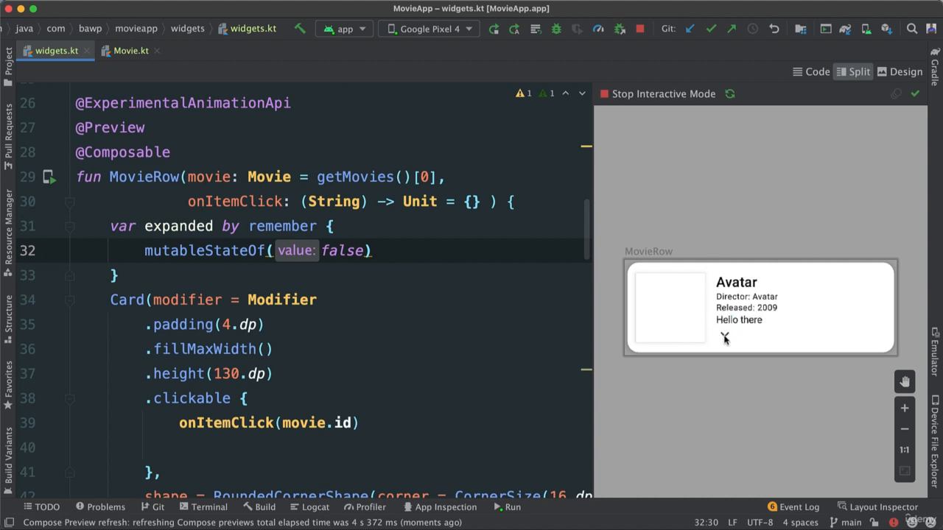
left_click(724, 338)
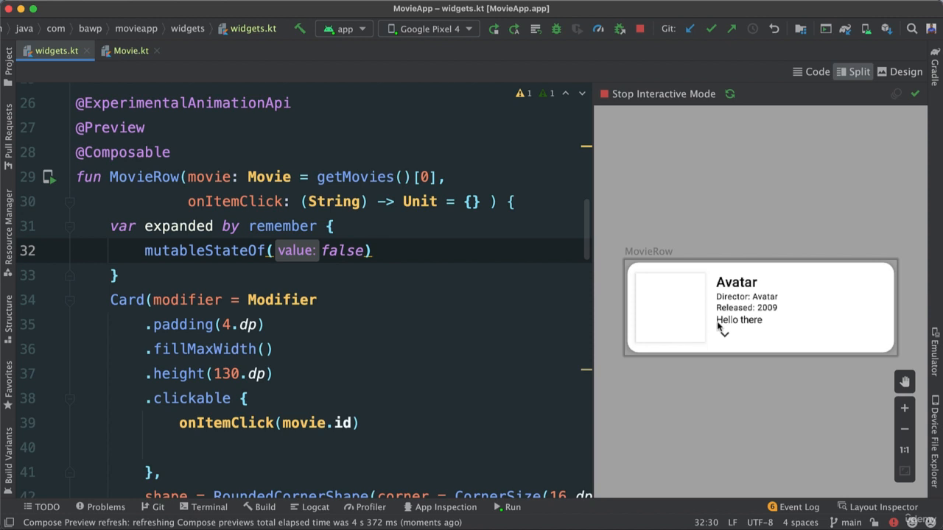
mouse_move(725, 331)
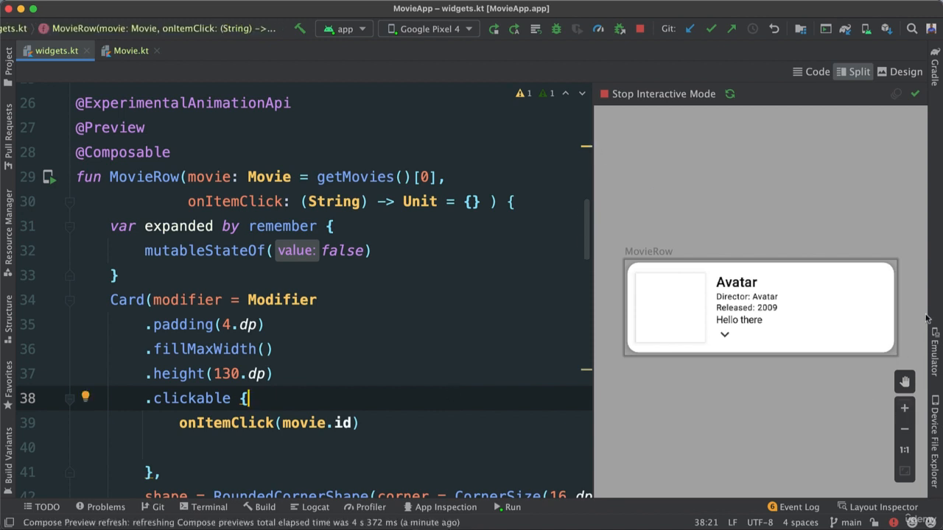
Switch to Code-only view and start editing the Icon's imageVector.
left_click(816, 71)
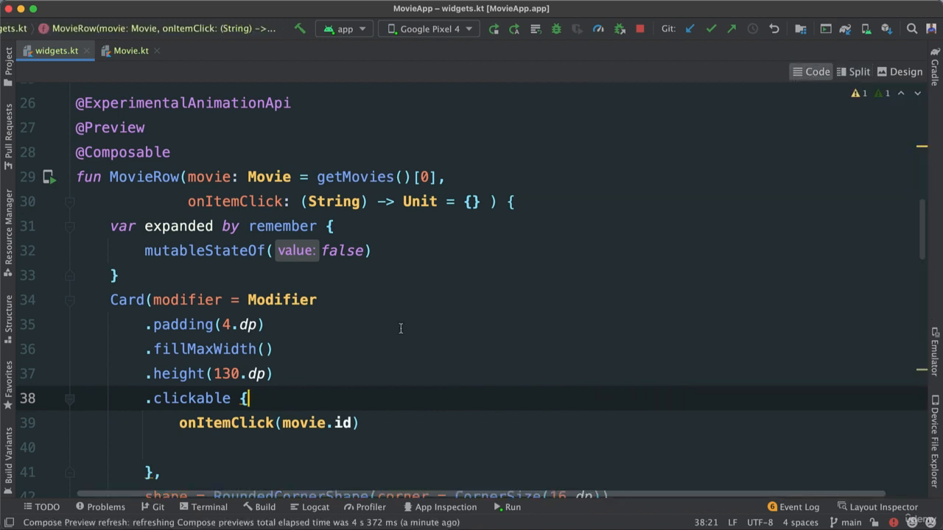
scroll("down", 3)
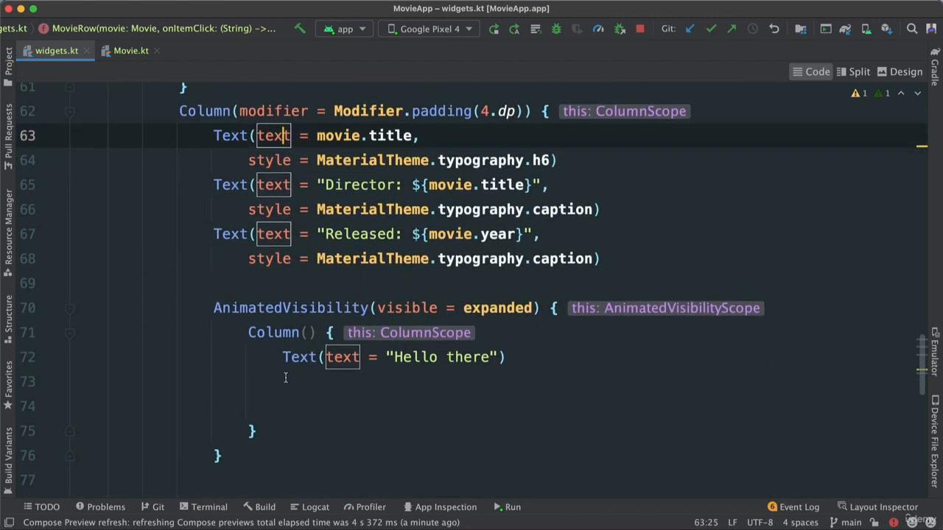
scroll("down", 3)
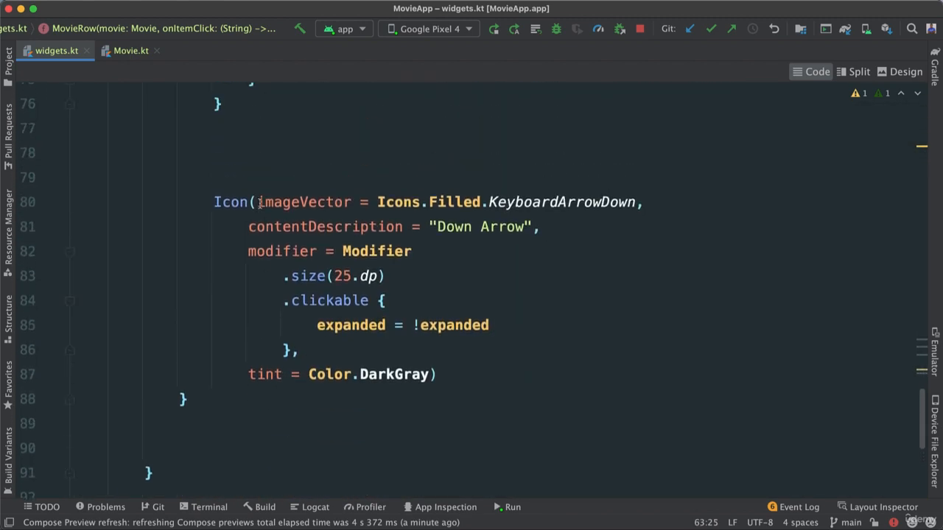
left_click(371, 202)
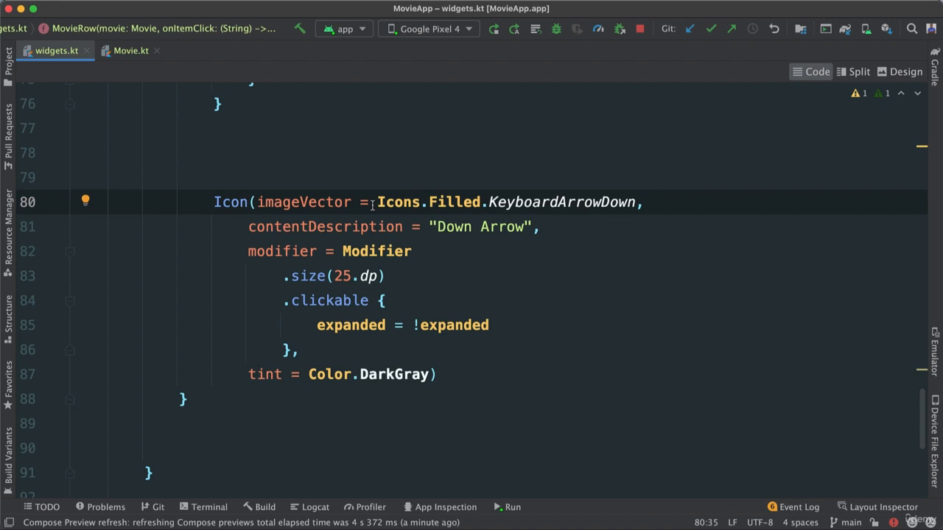
Make imageVector if (expanded) Icons.Filled.KeyboardArrowUp else Icons.Filled.KeyboardArrowDown.
type("if")
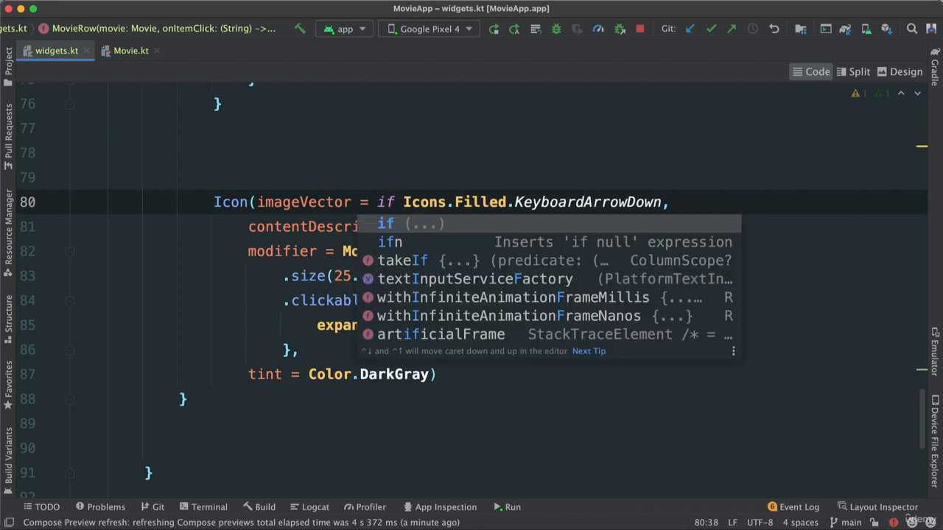
type("(exp")
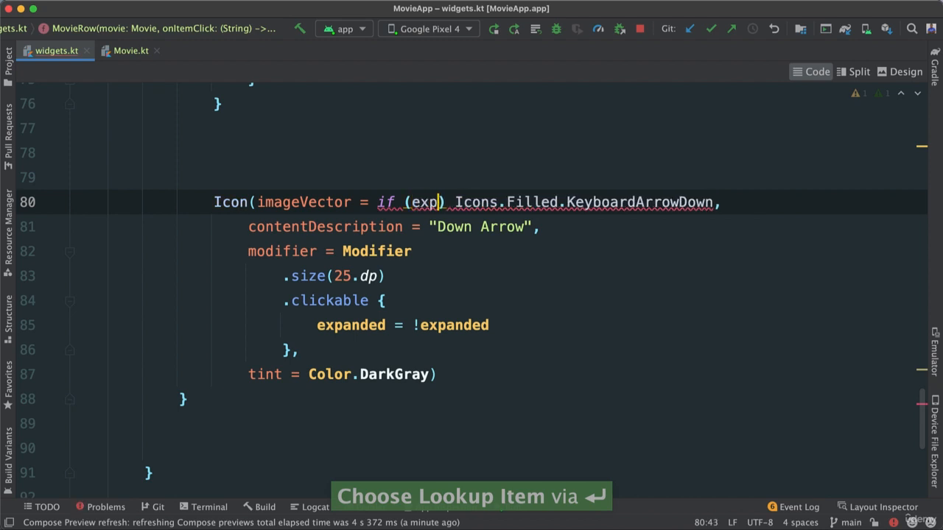
type("anded)")
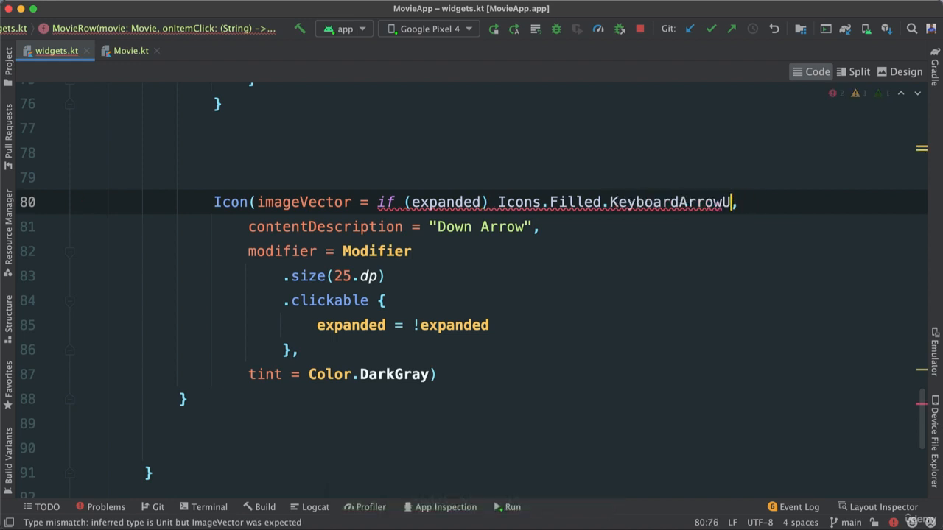
type("p")
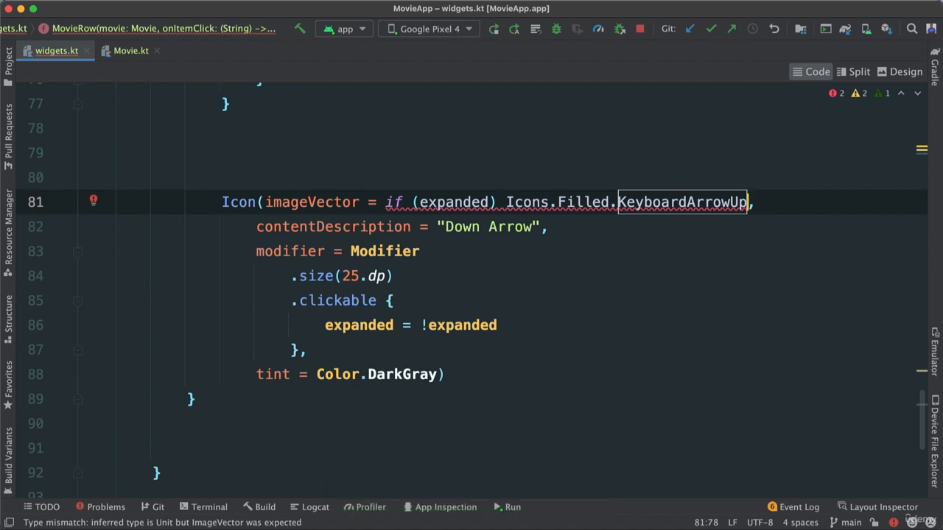
type("else")
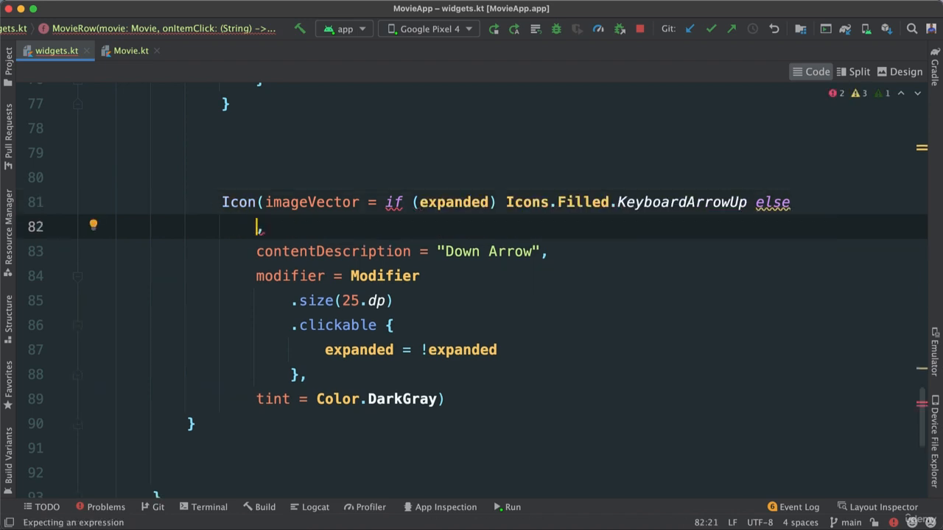
type("Icons.Filled.KeyboardArrowDown")
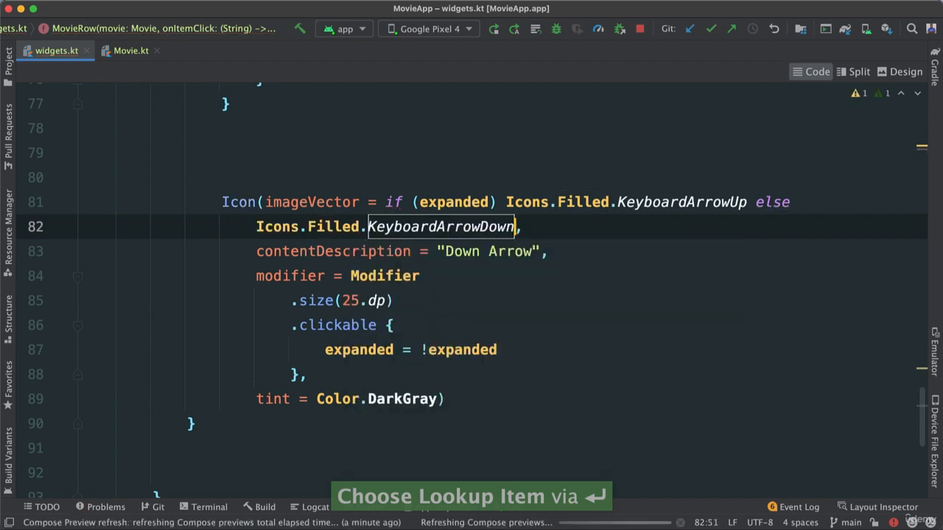
Return to Split view and toggle the card to confirm the arrow flips up and down.
left_click(857, 71)
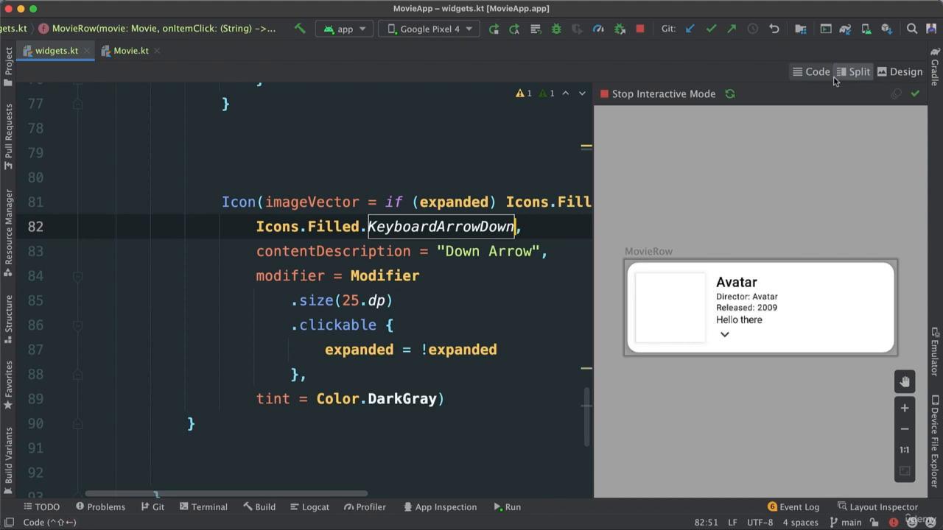
left_click(729, 94)
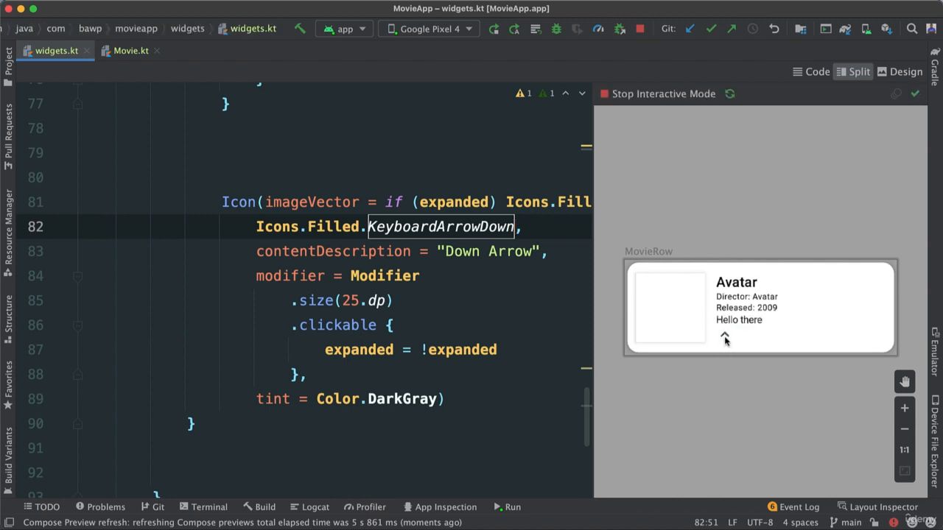
left_click(725, 338)
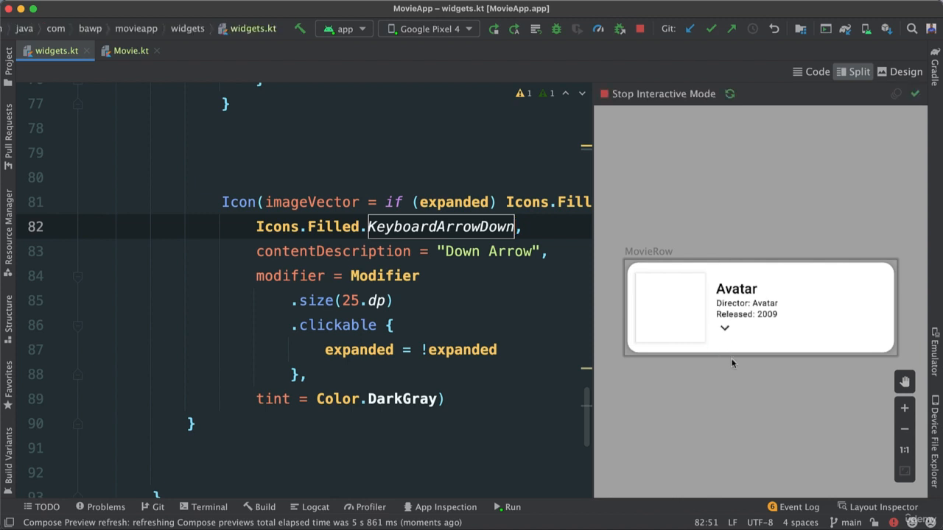
left_click(724, 327)
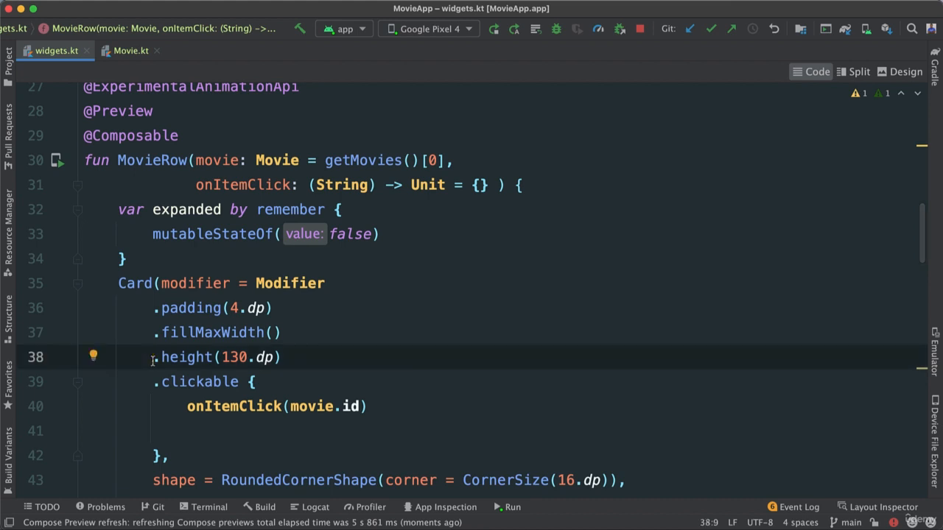
Comment out the Card's .height(130.dp) modifier with // so it can grow.
type("//")
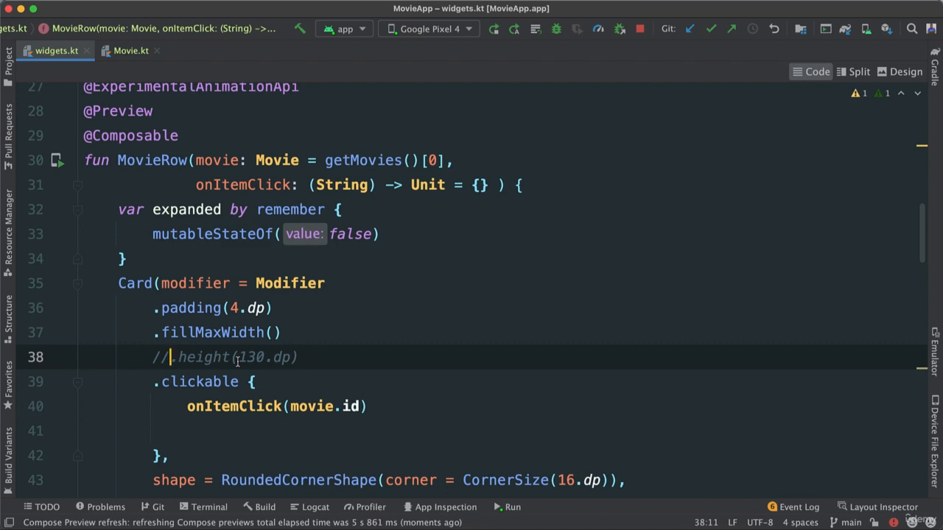
scroll("down", 3)
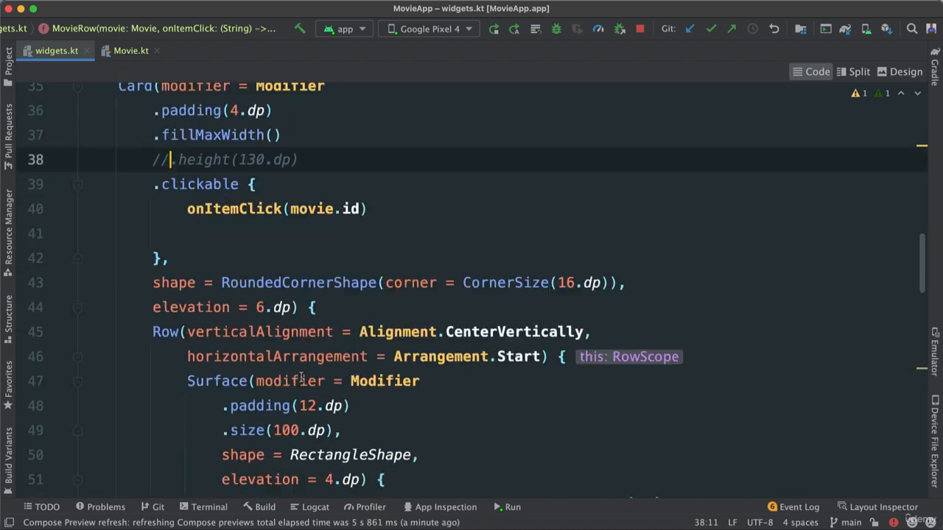
scroll("down", 3)
type("Text")
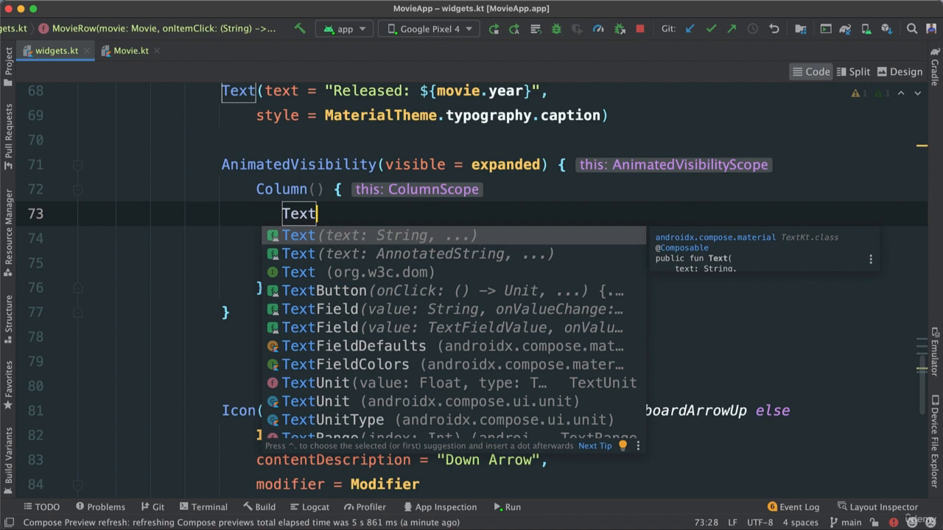
Add a Text taking a buildAnnotatedString block inside the expanded card's Column.
key("Down")
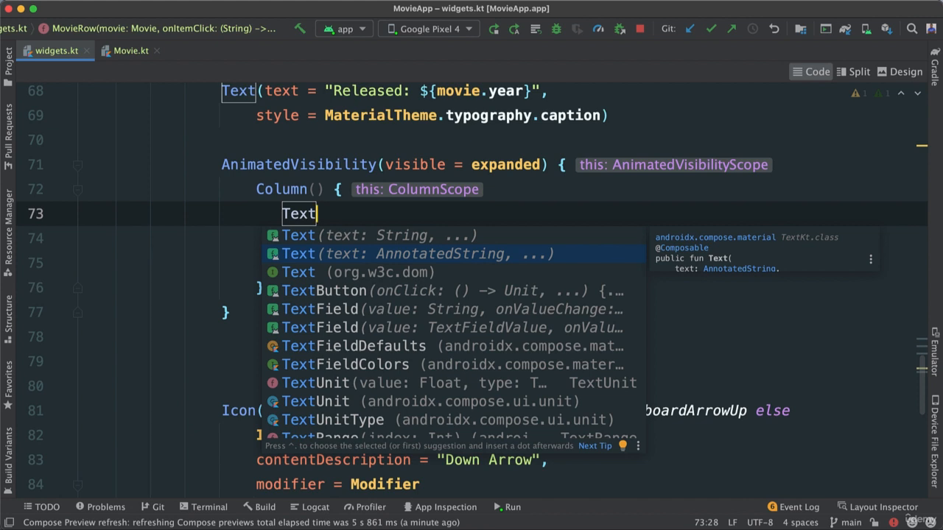
key("Escape")
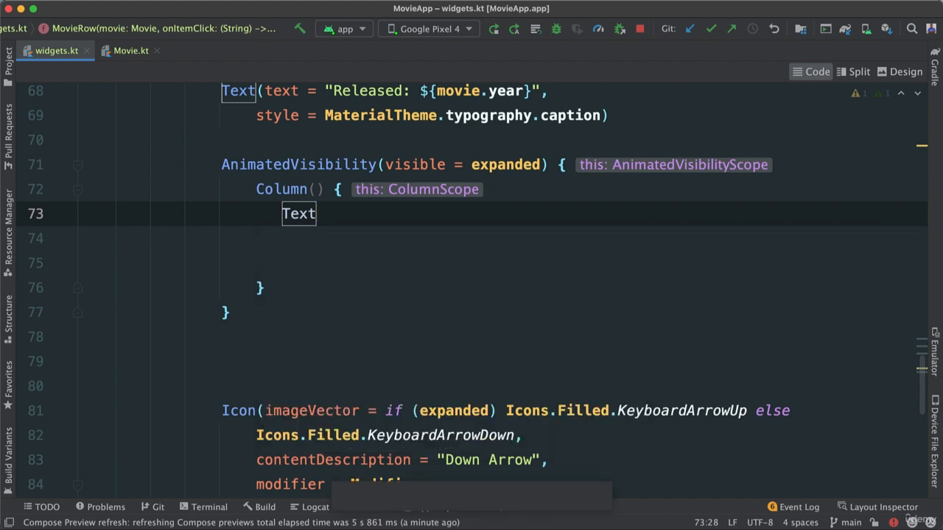
type("(text =")
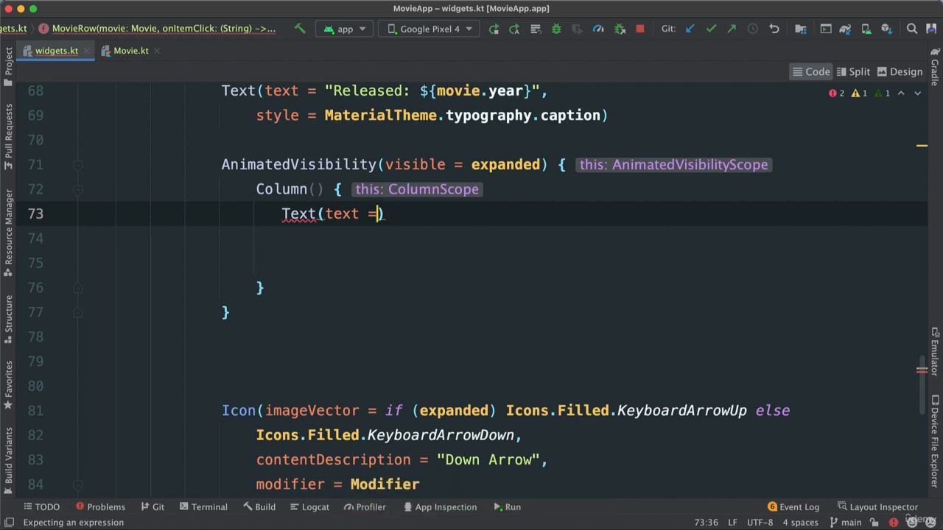
key("BackSpace")
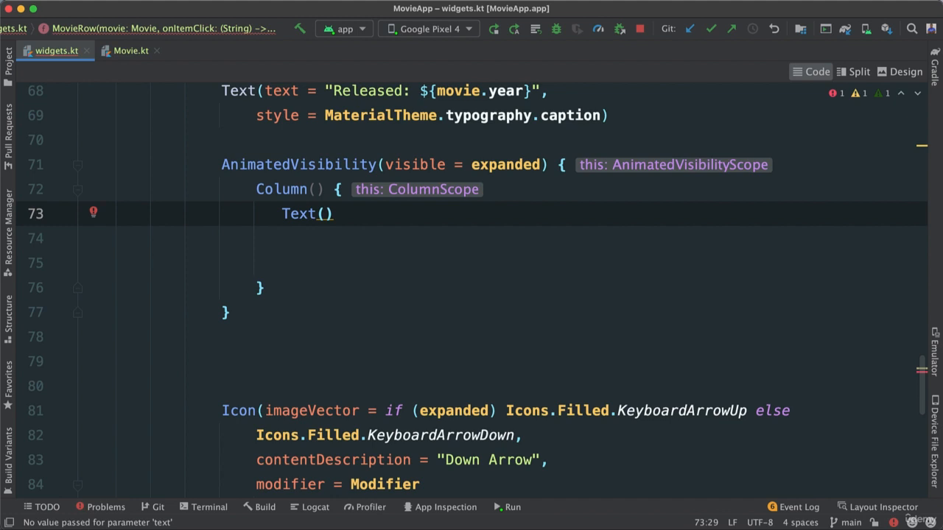
type("buildAnnotatedString {")
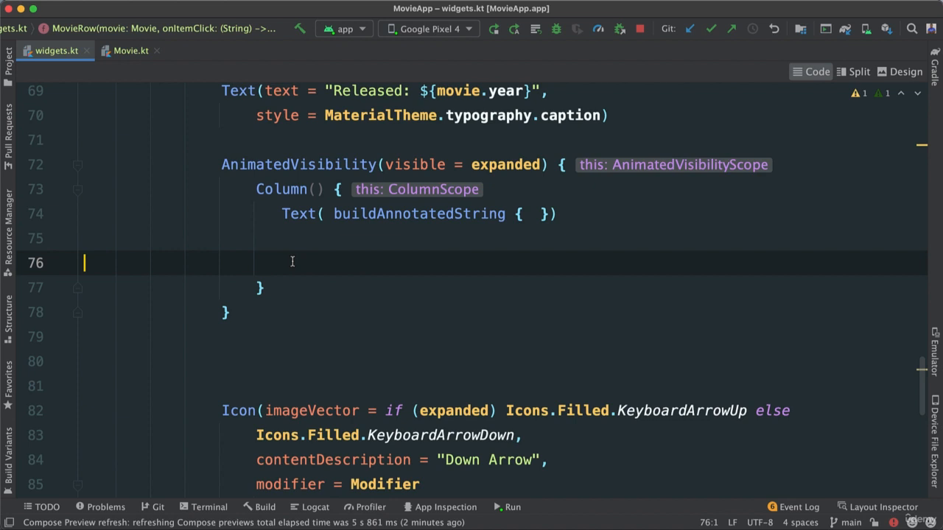
Write a '//Hello There' test comment in the block, then clear it for real content.
type("//Hello T")
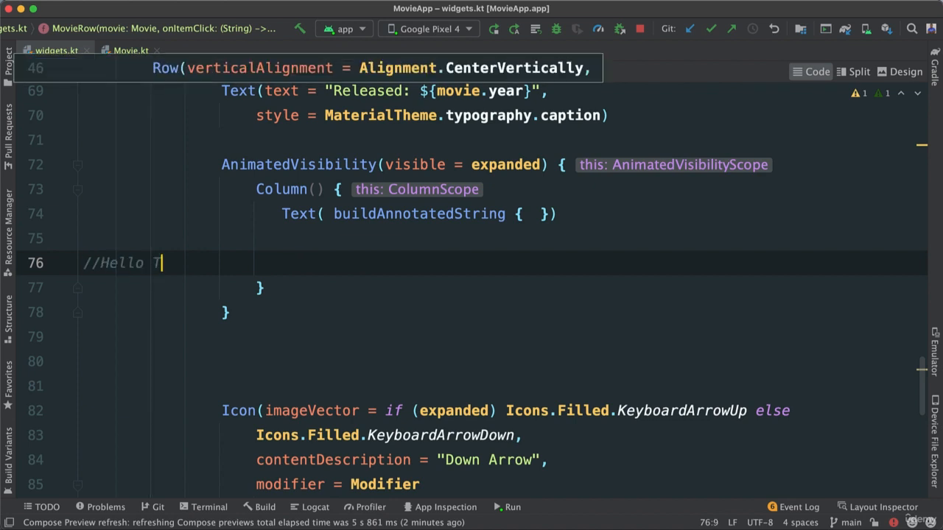
type("here")
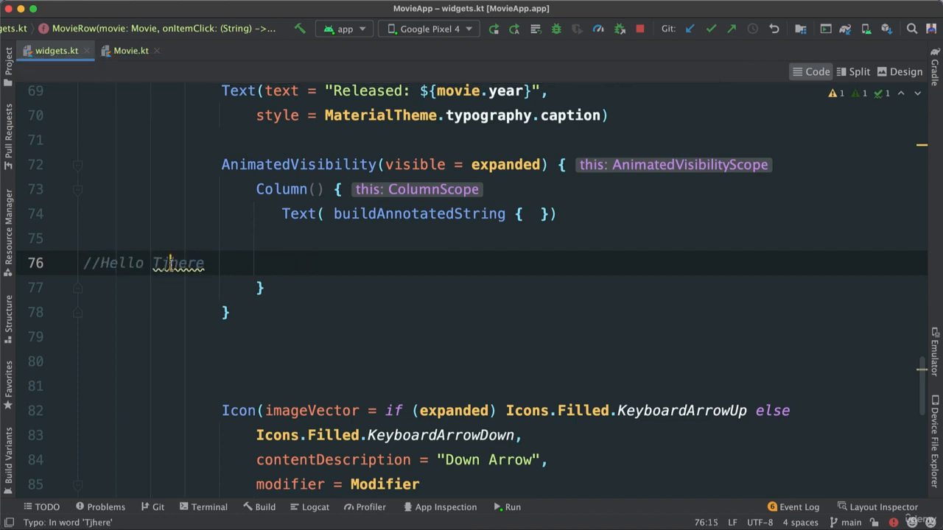
key("Backspace")
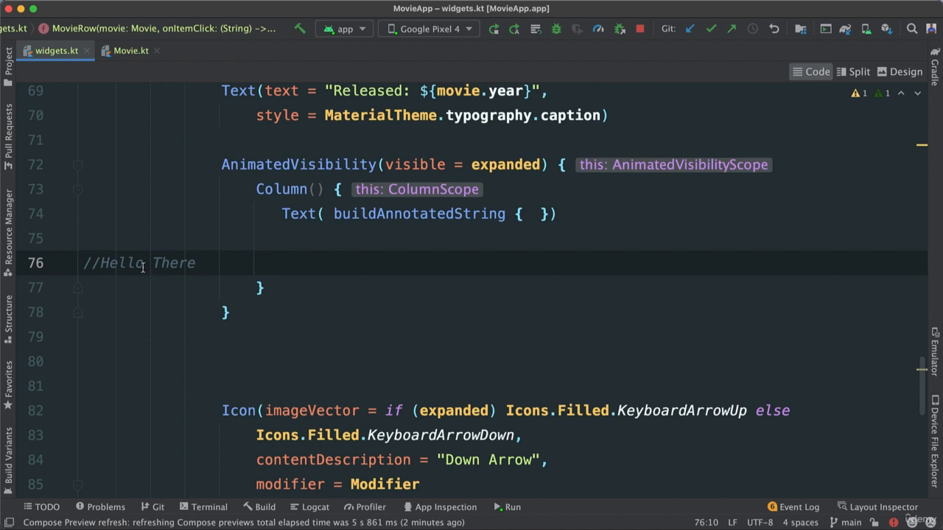
double_click(121, 262)
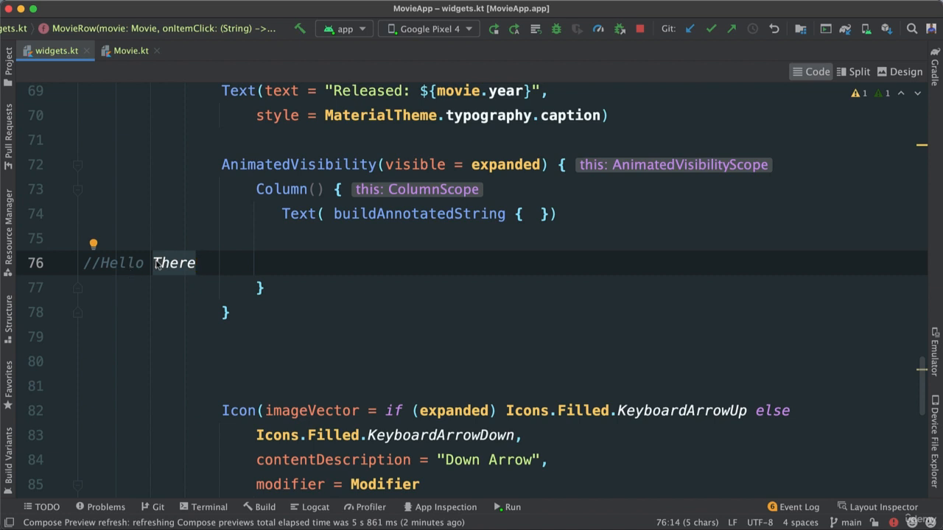
left_click(156, 262)
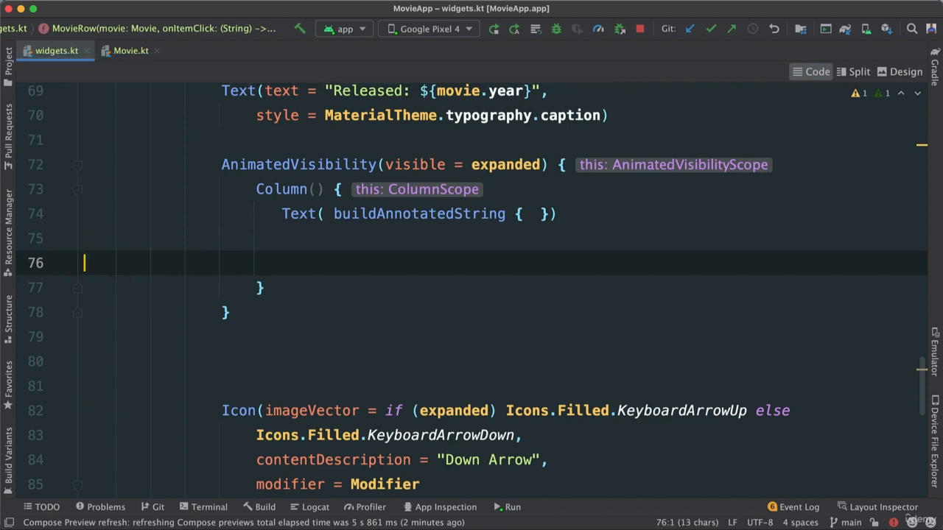
left_click(530, 213)
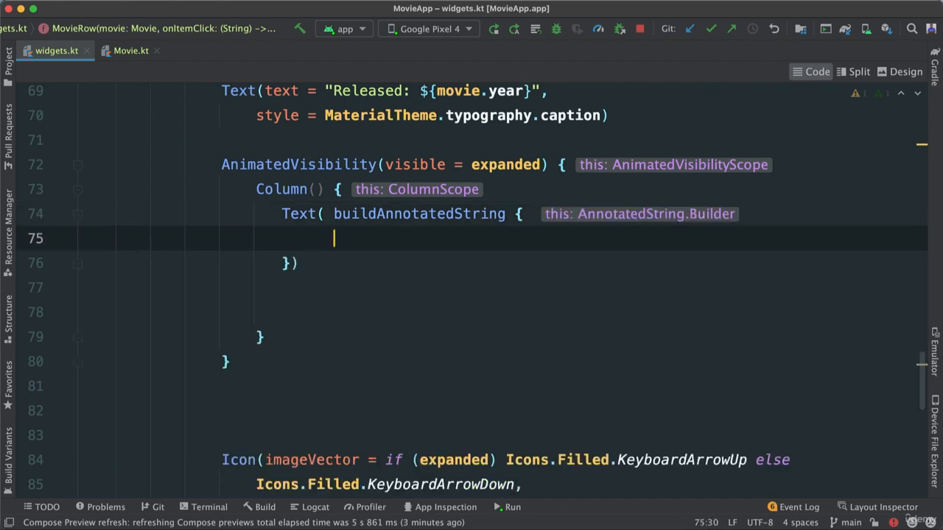
Add withStyle(SpanStyle(color = Color.DarkGray, fontSize = 13.sp)) with an empty body.
type("with")
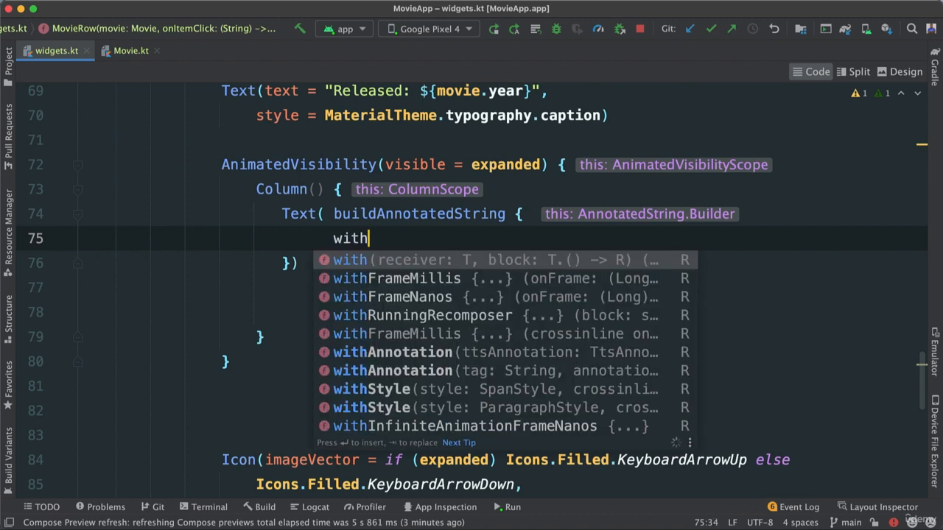
type("Style(")
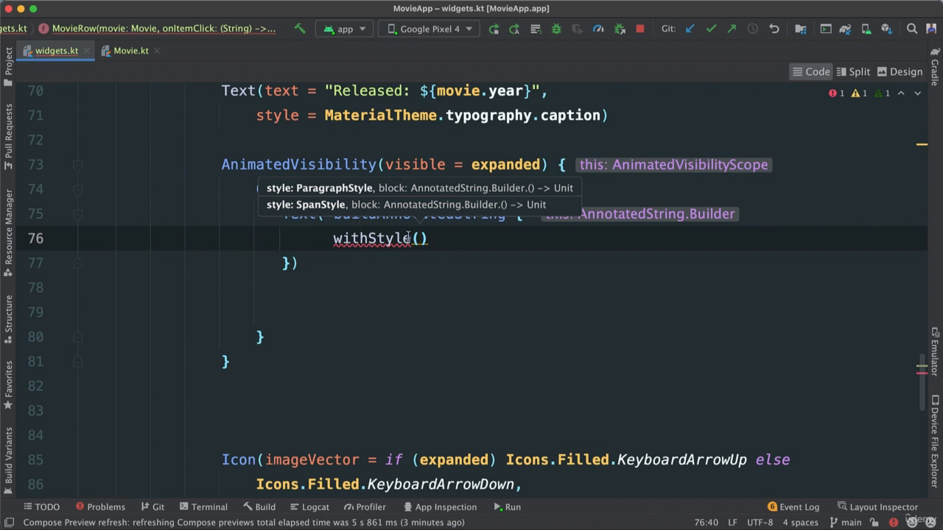
mouse_move(335, 193)
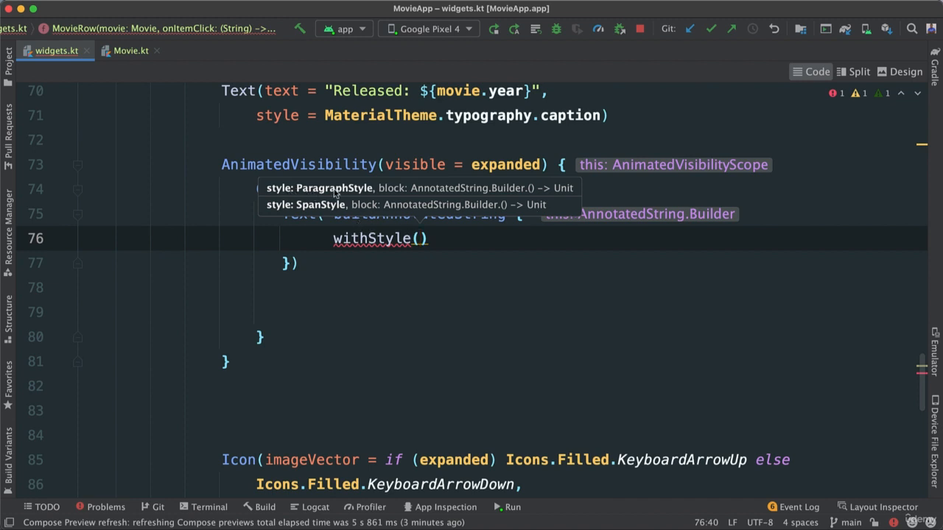
mouse_move(377, 193)
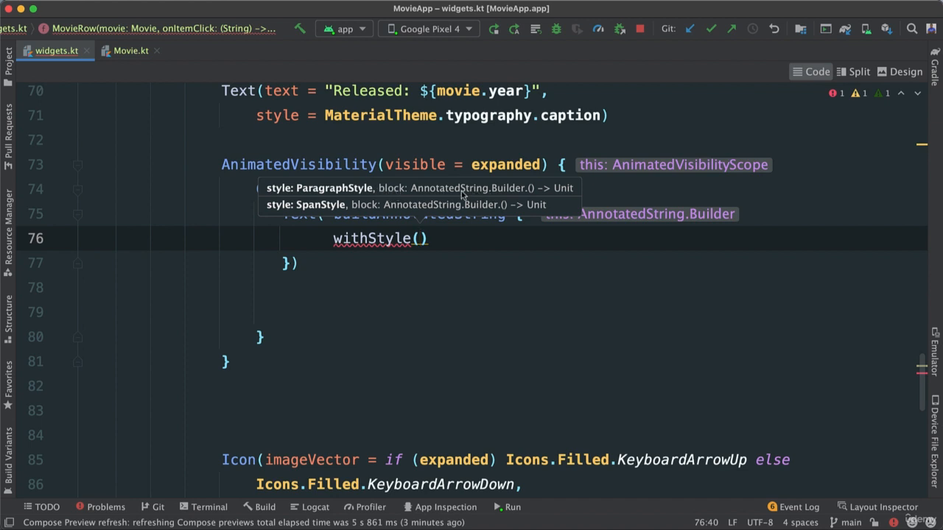
mouse_move(464, 214)
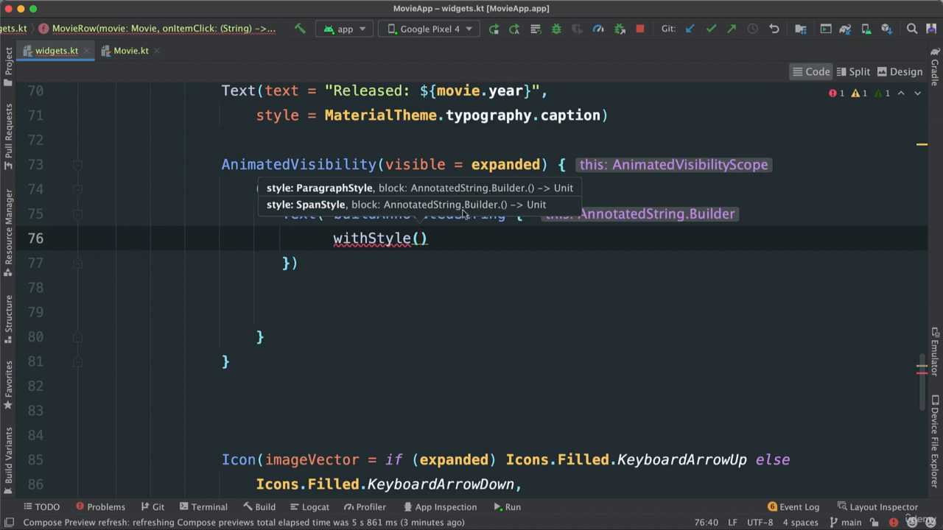
type("style = SpanStyle(")
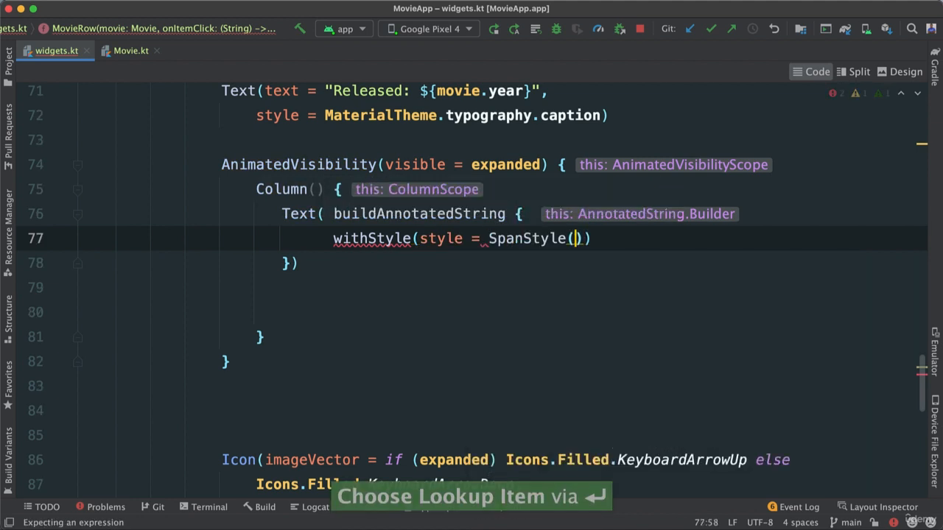
type("color =")
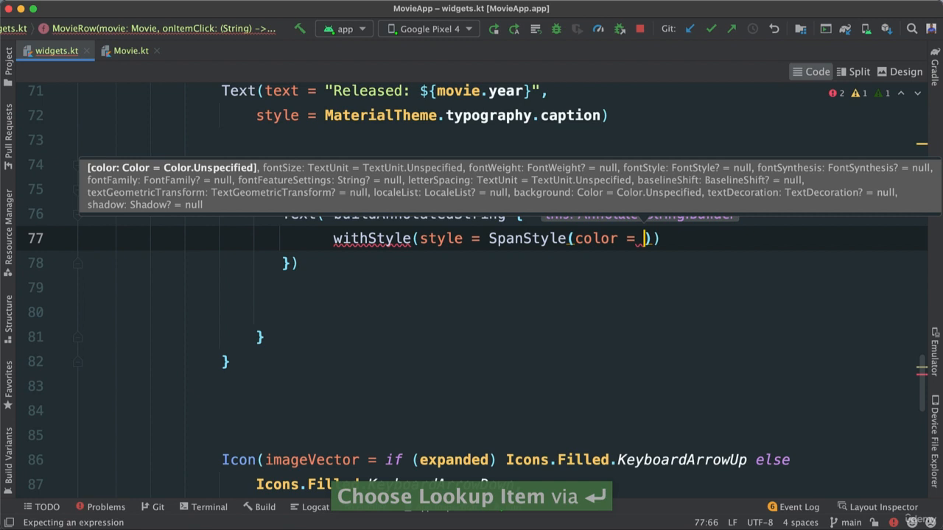
type("Color.D")
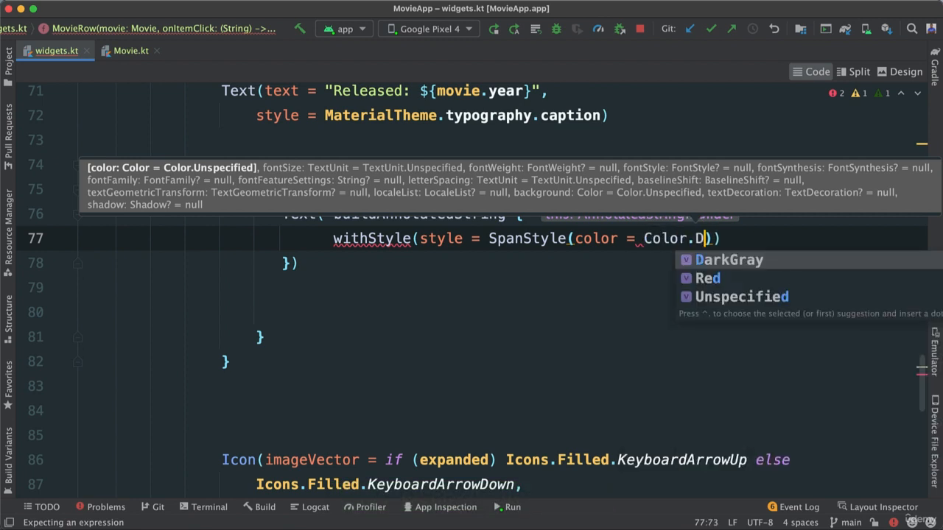
type("arkGray,")
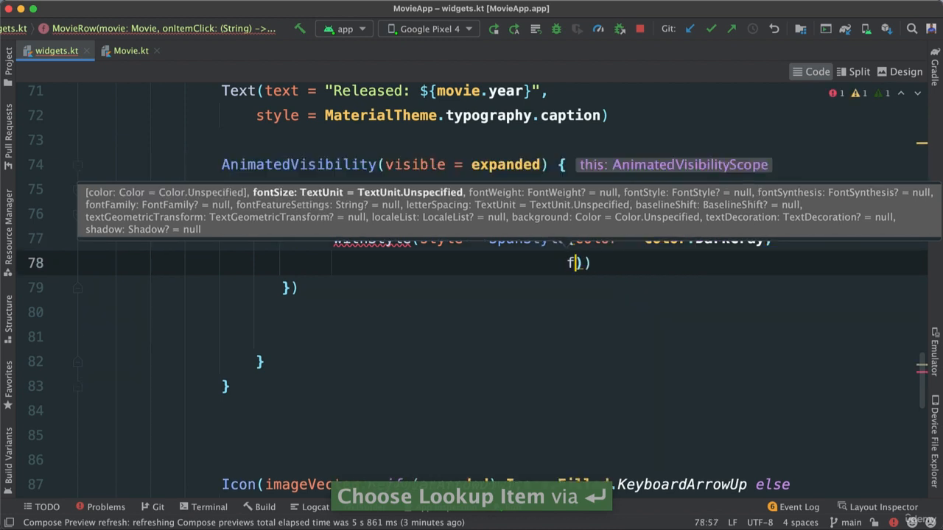
type("fontSize =")
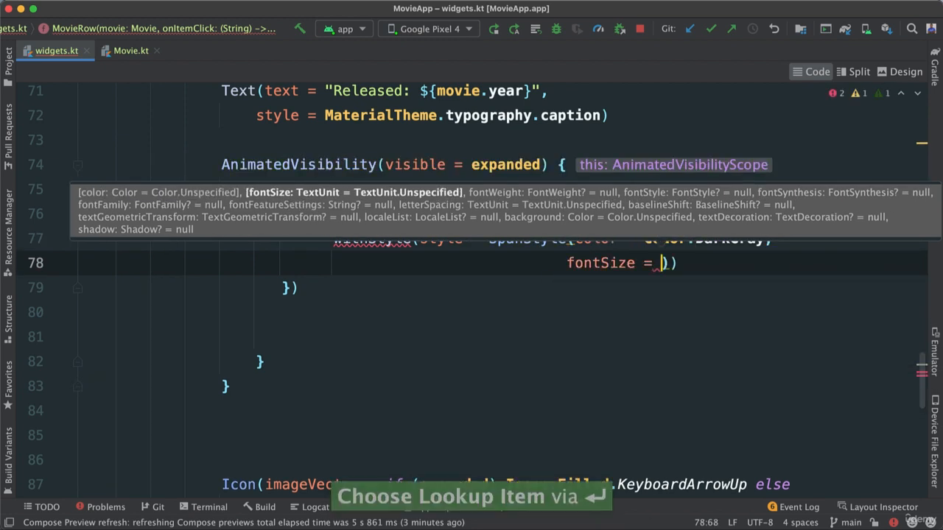
type("13.s")
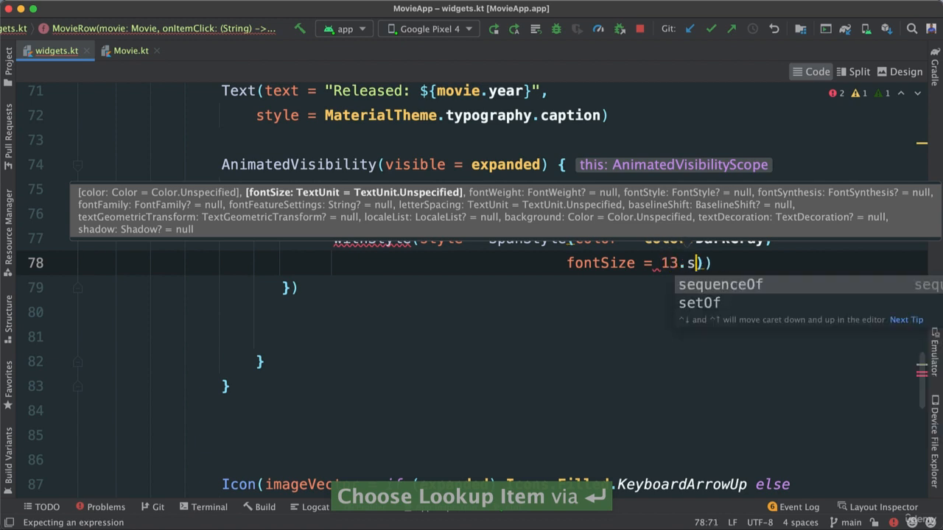
type("p")
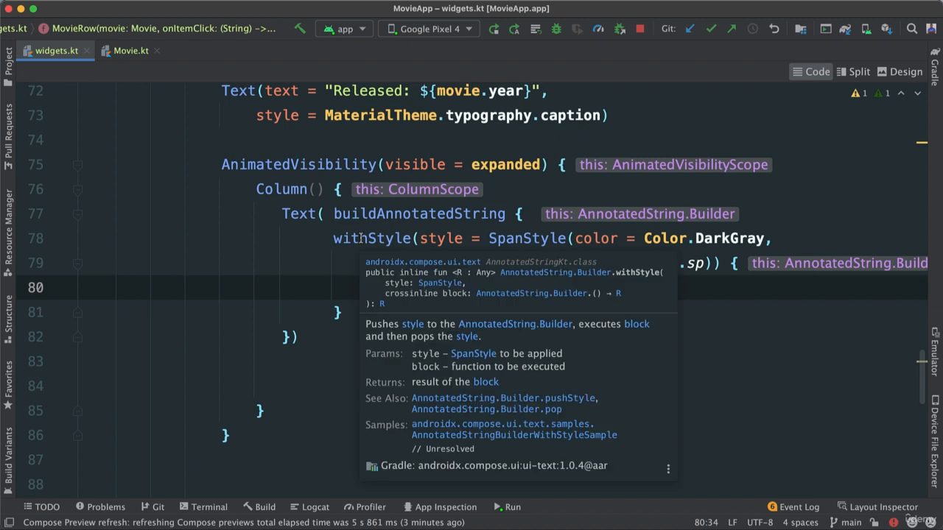
mouse_move(522, 292)
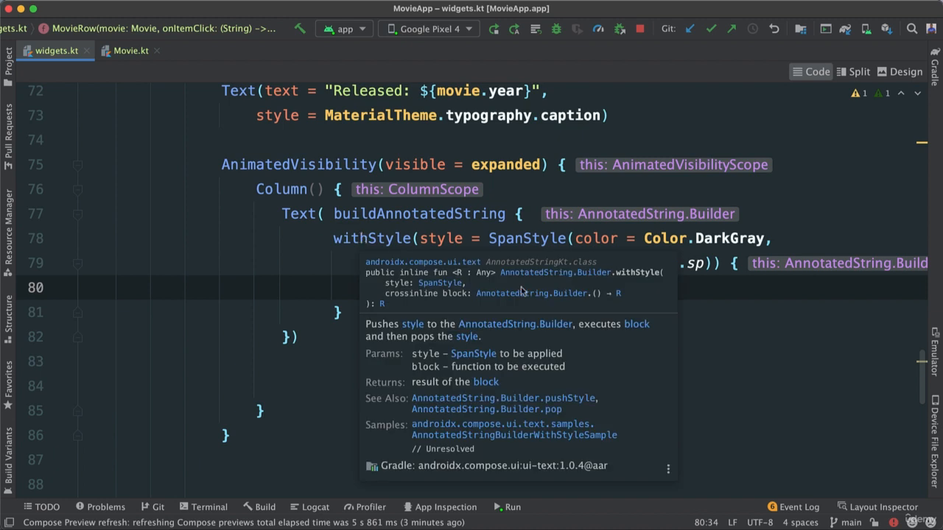
mouse_move(561, 303)
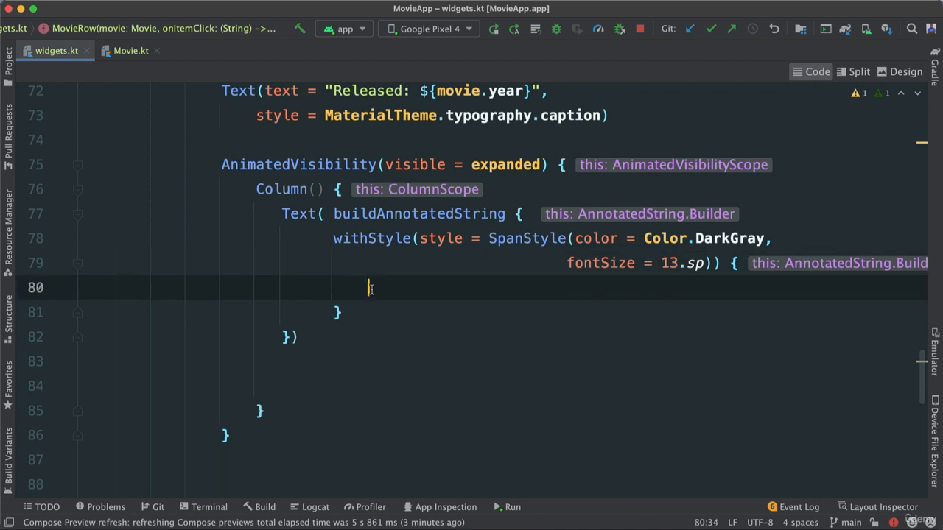
Append "Plot: " inside the gray span and begin the next line after its block.
type("append(")
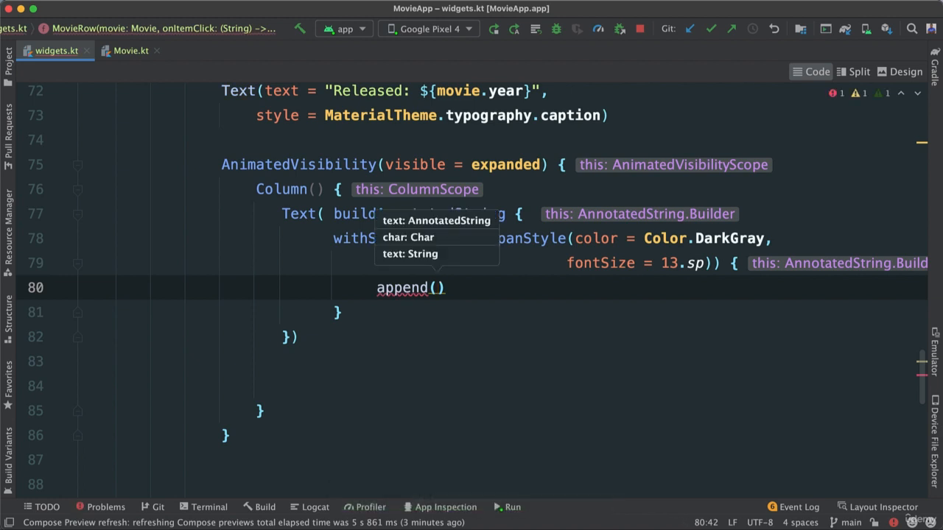
left_click(436, 287)
type("\"Plot: ")
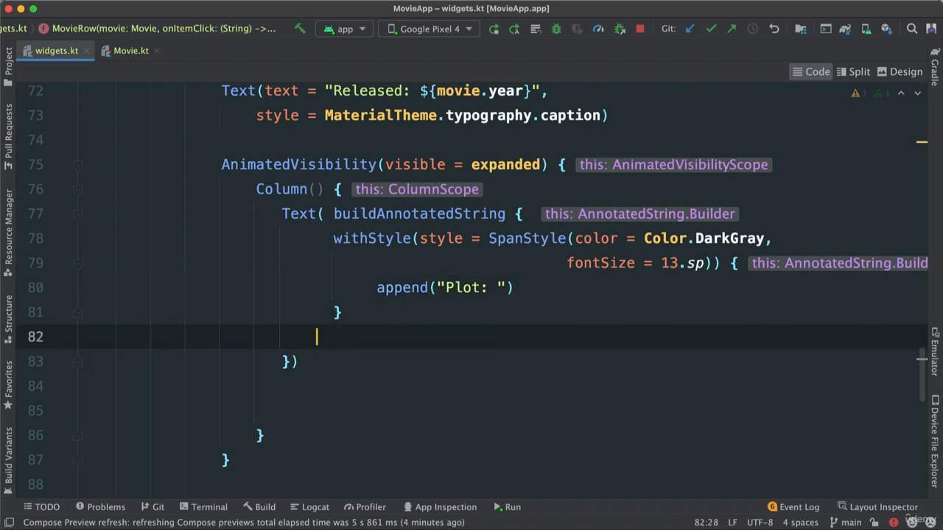
type("whi")
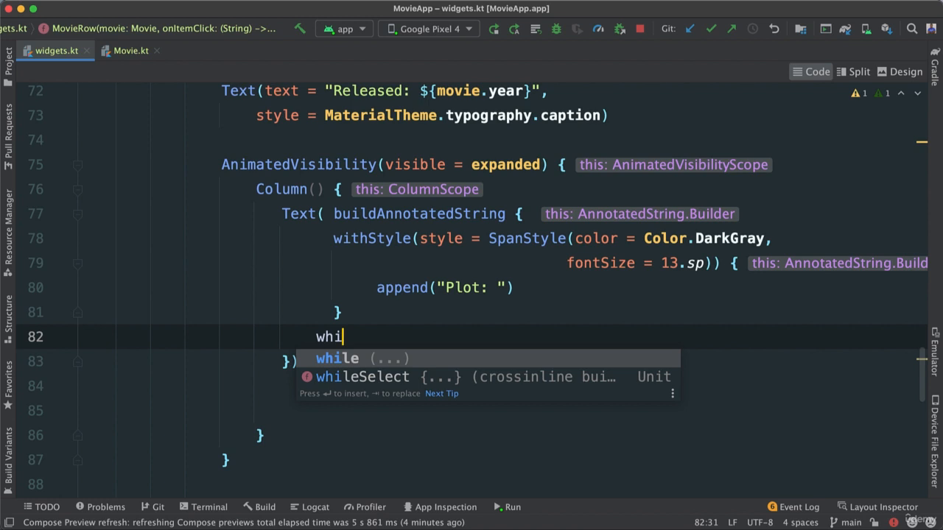
Add a second withStyle span: DarkGray, 13.sp, FontWeight.Bold, with an empty append call.
key("backspace")
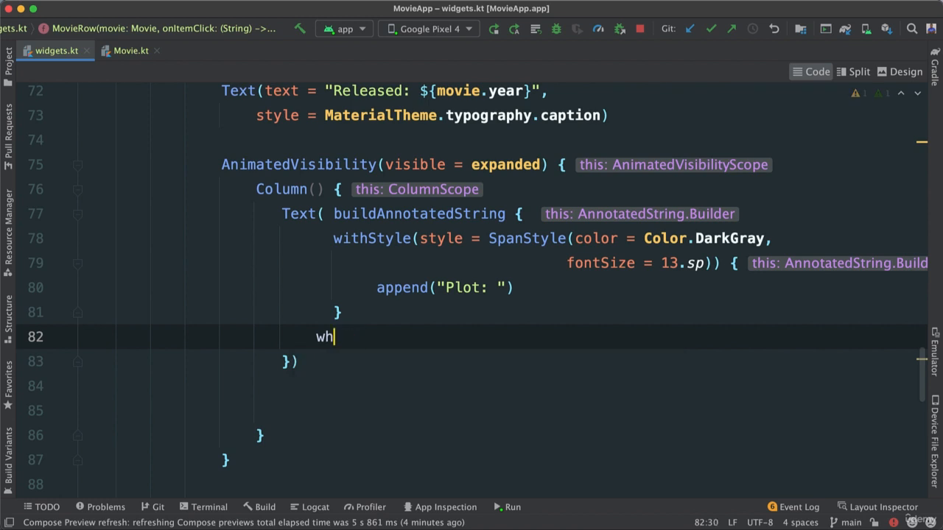
type("ith")
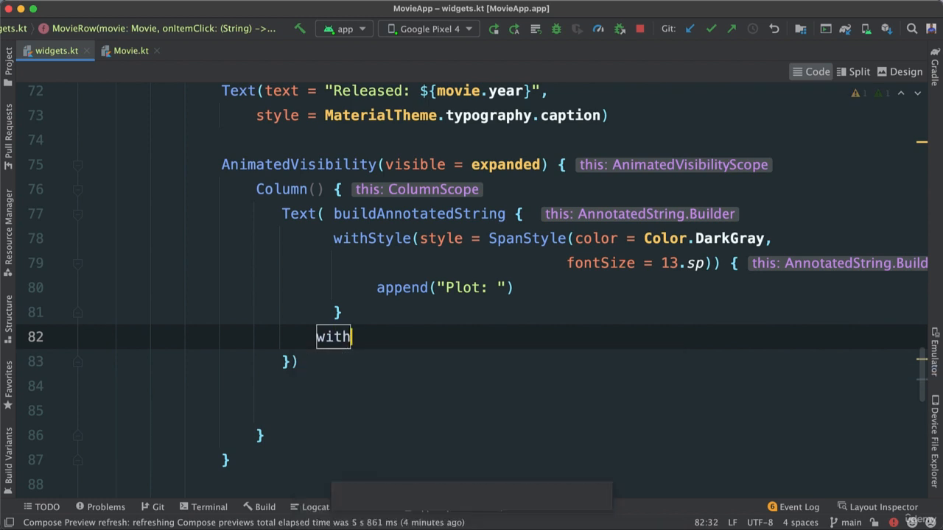
type("Style(style = SpanStyle(color = Color.DarkGray,")
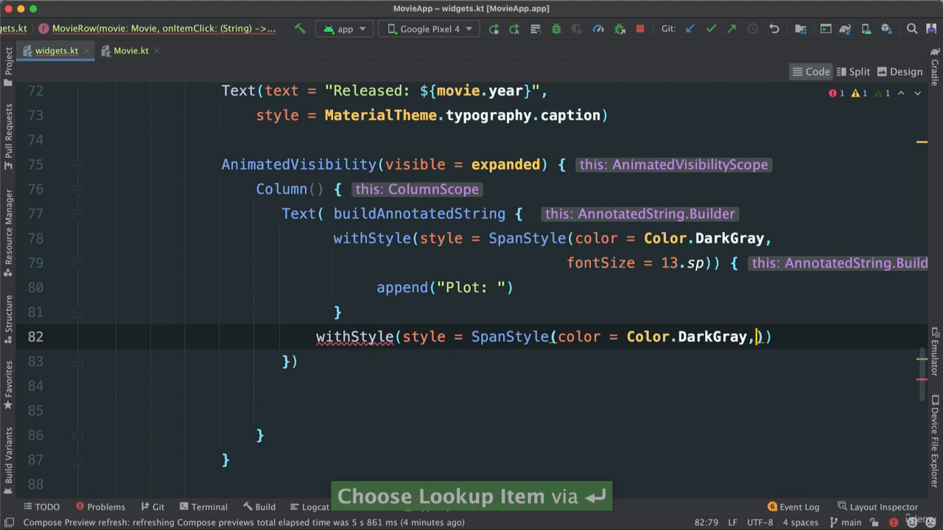
key("enter")
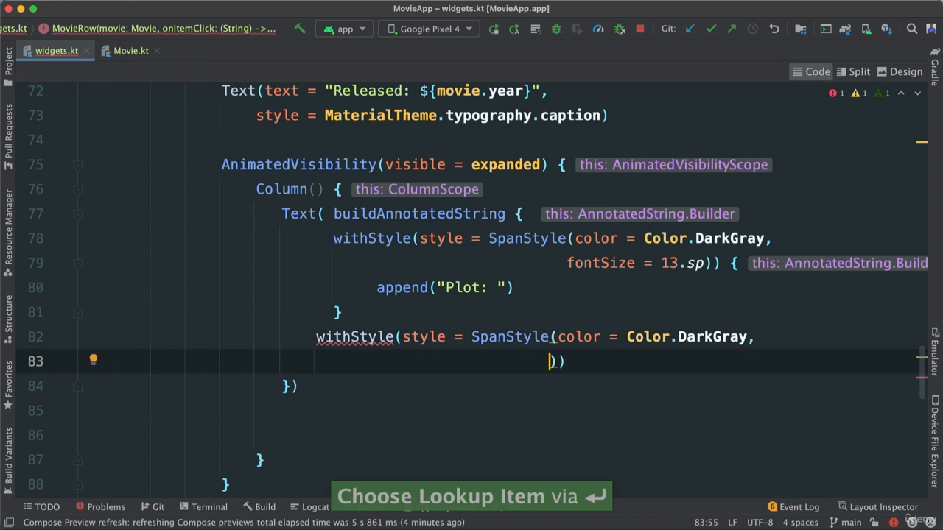
type("fontSize = 13.sp")
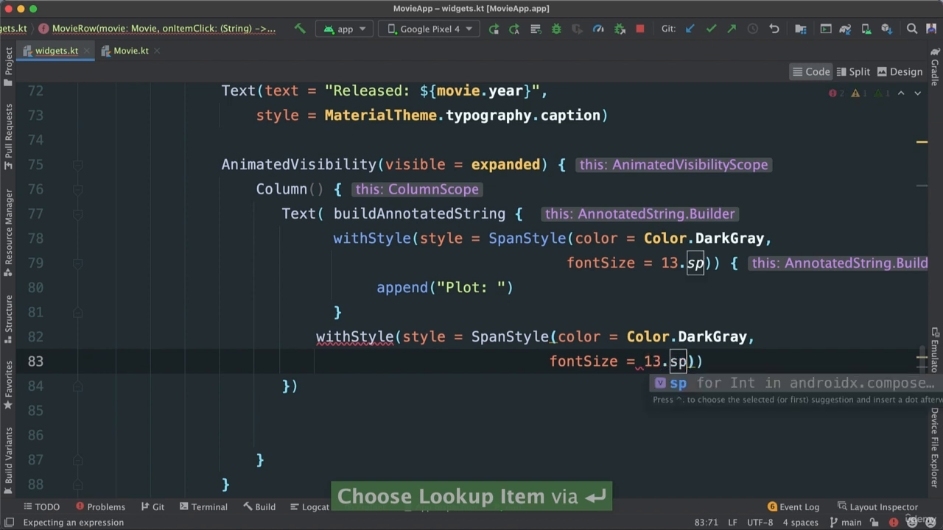
type(",")
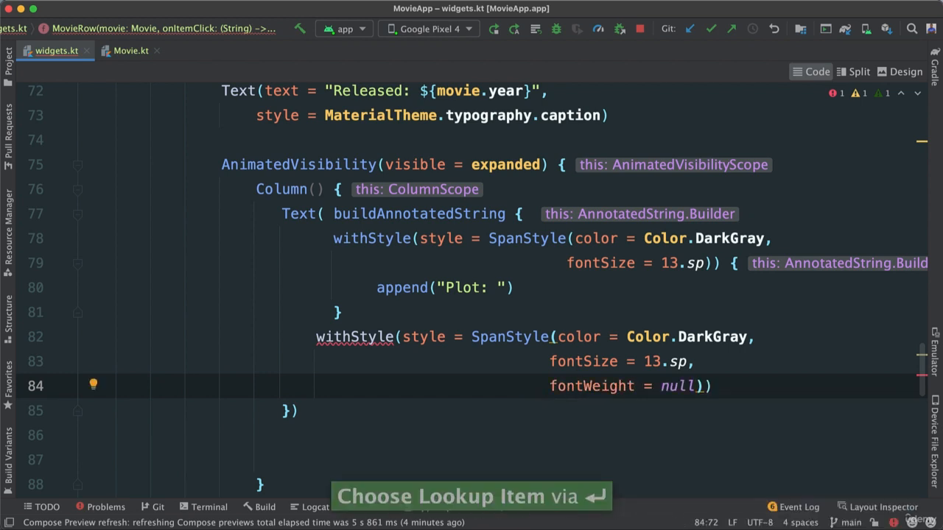
key("Enter")
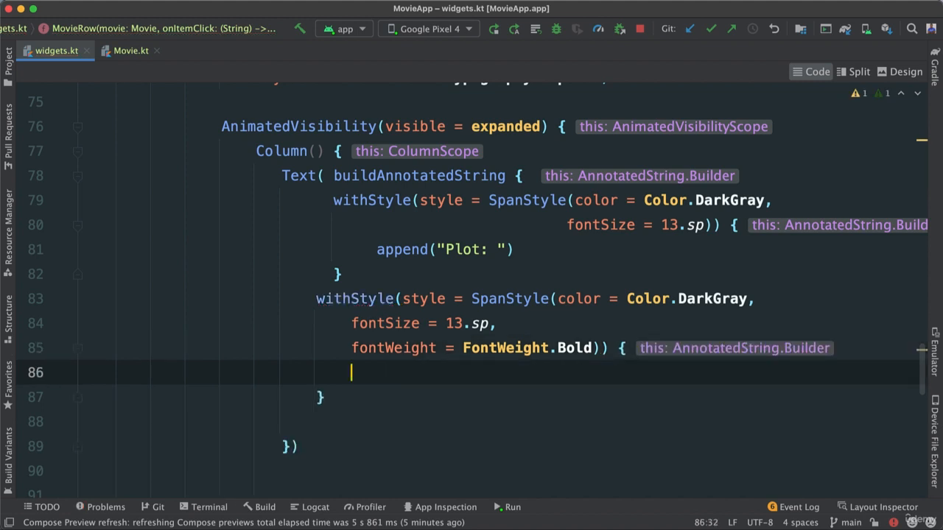
type("append(")
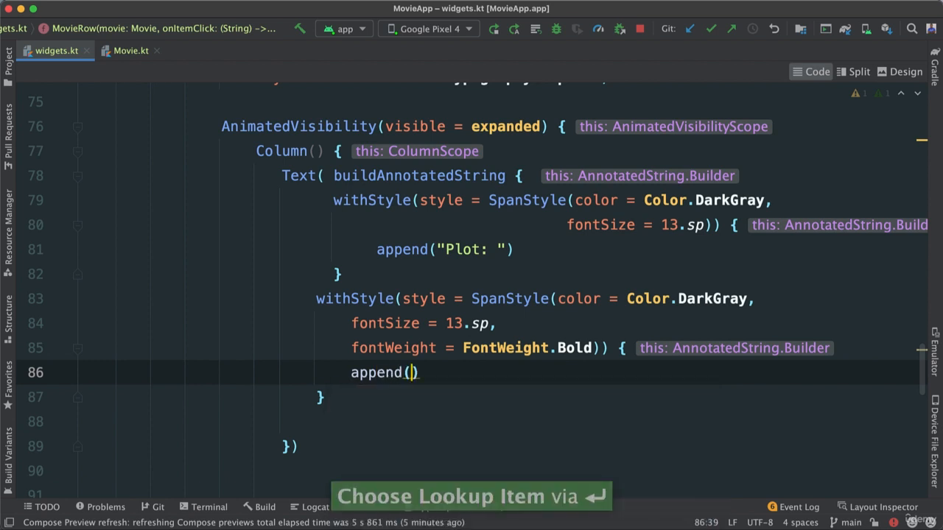
Append movie.plot in the bold span and ensure the label reads "Plot: " with a colon.
type("movi")
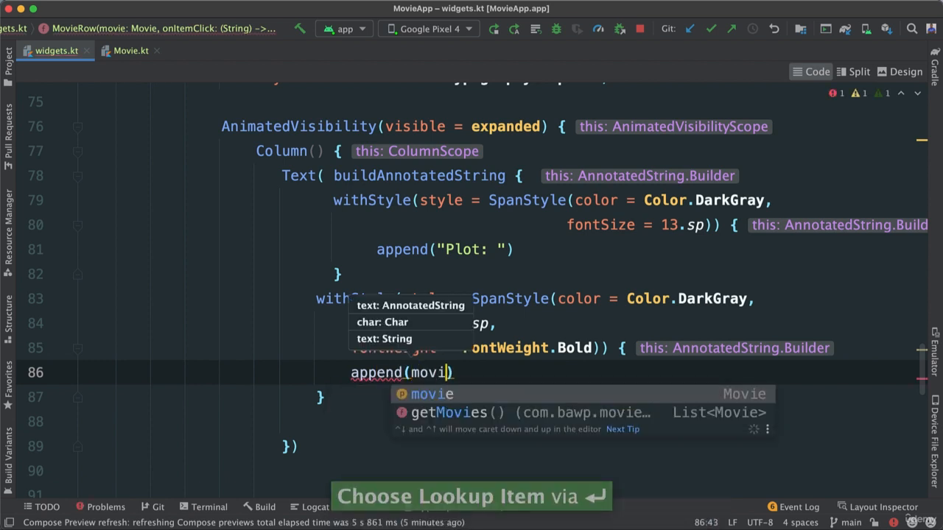
type("e.p")
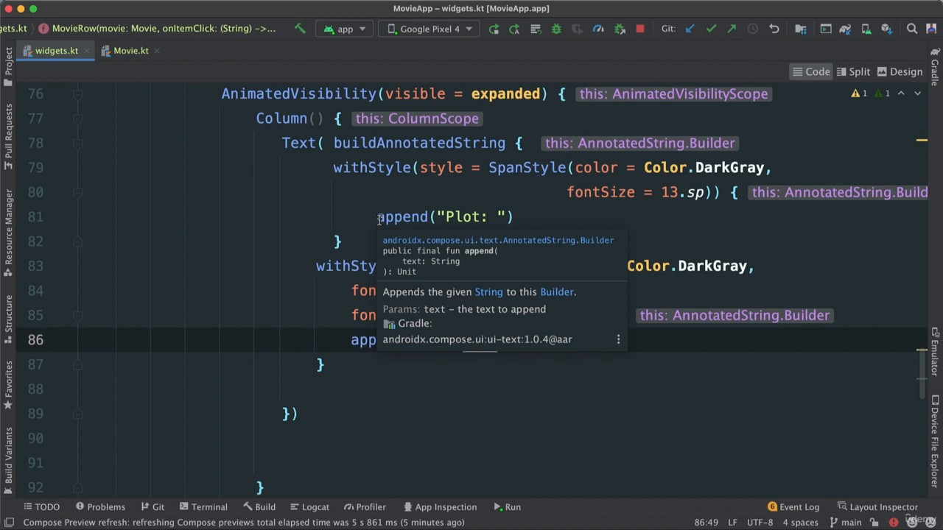
left_click(498, 217)
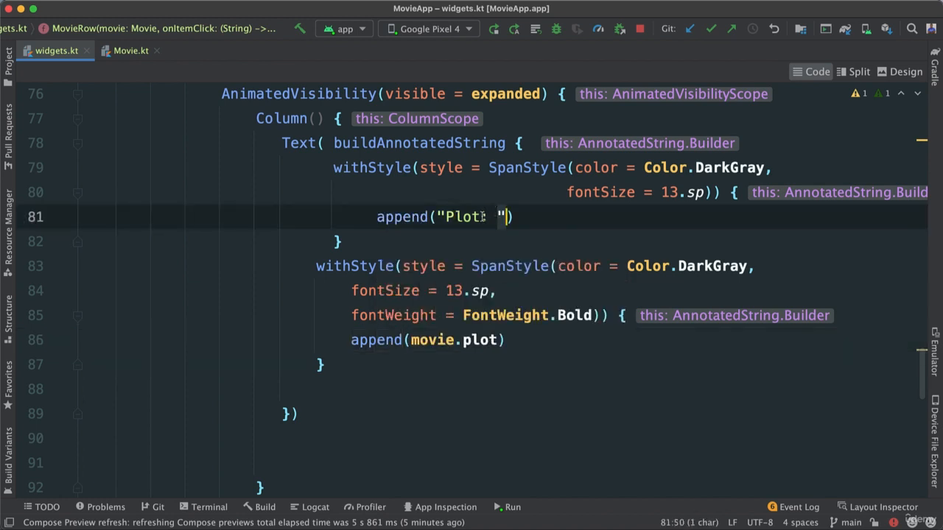
type(":")
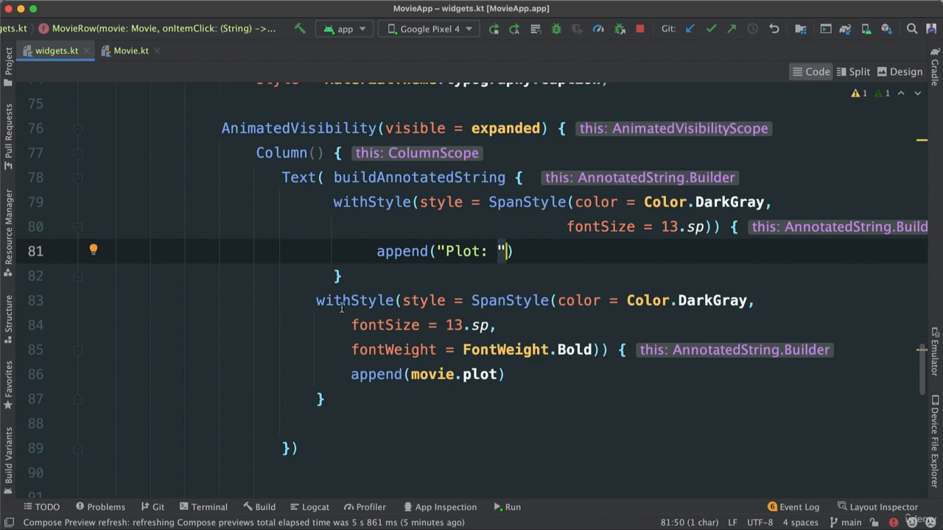
Review the appended plot property and show the live preview beside the code.
double_click(353, 301)
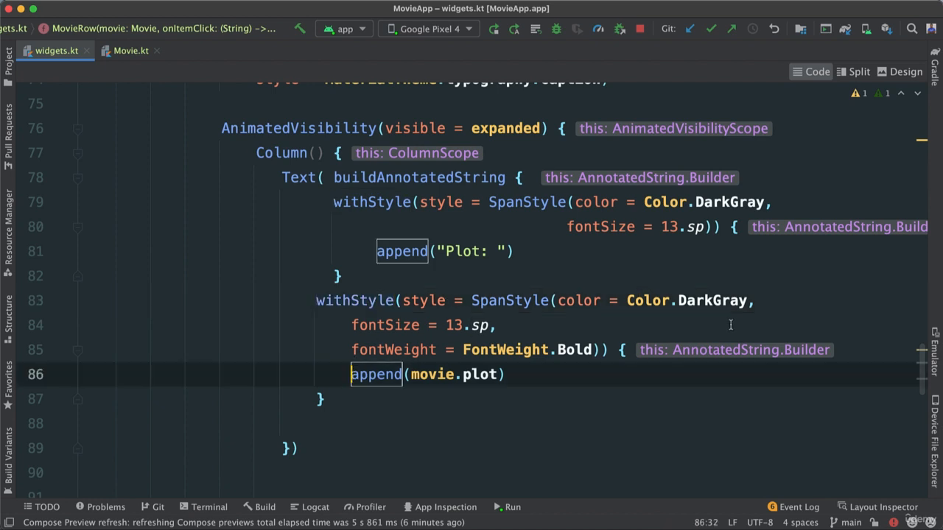
left_click(631, 350)
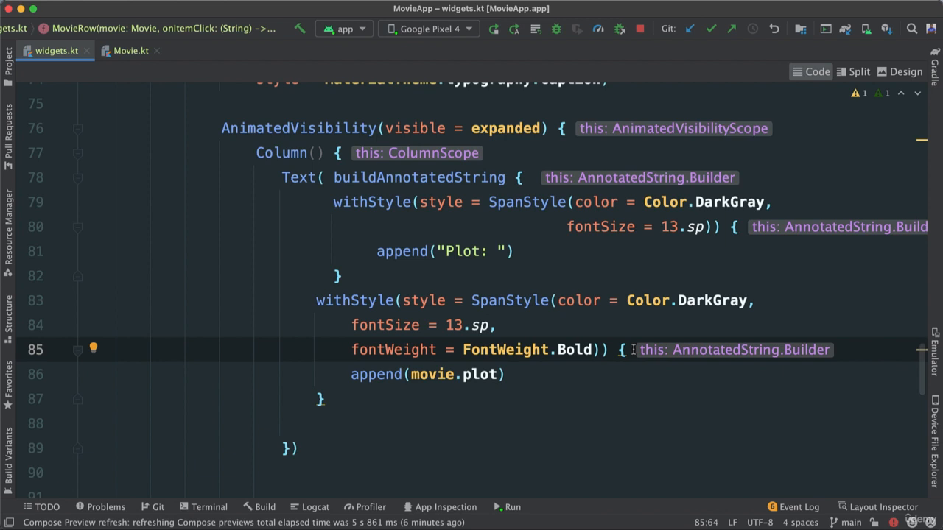
double_click(480, 375)
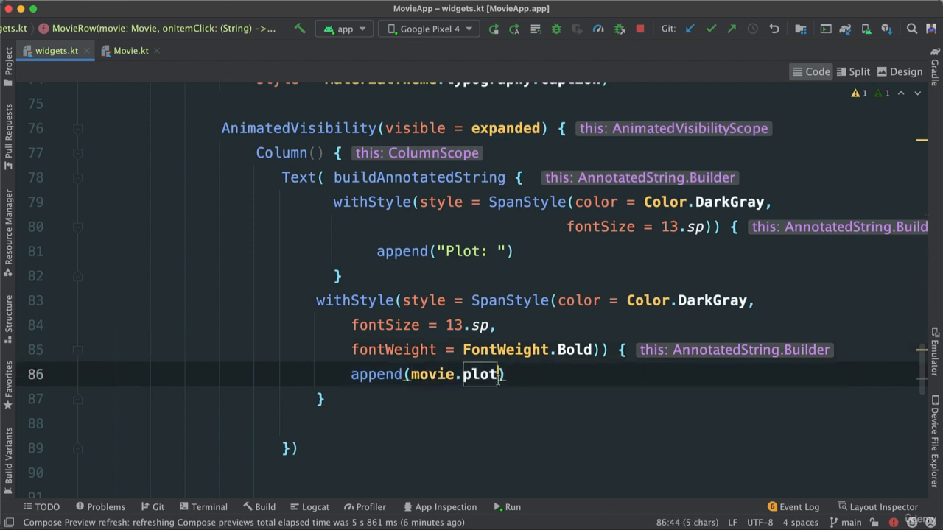
left_click(500, 374)
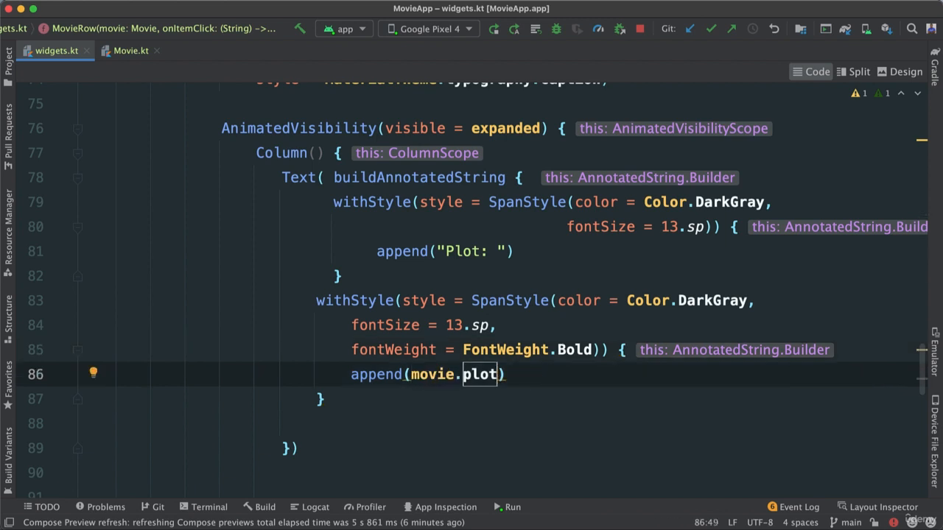
left_click(858, 71)
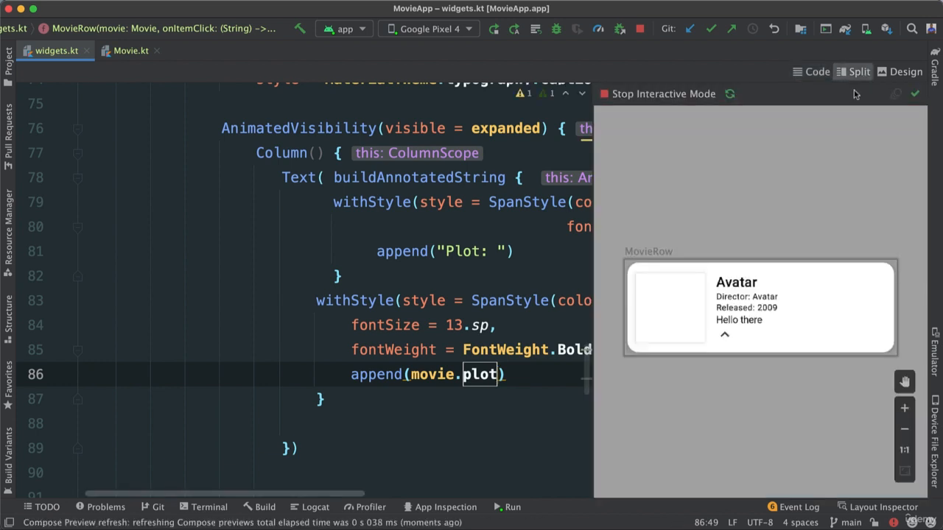
Expand the Avatar card in the interactive preview to reveal the Plot label and bold text.
left_click(724, 335)
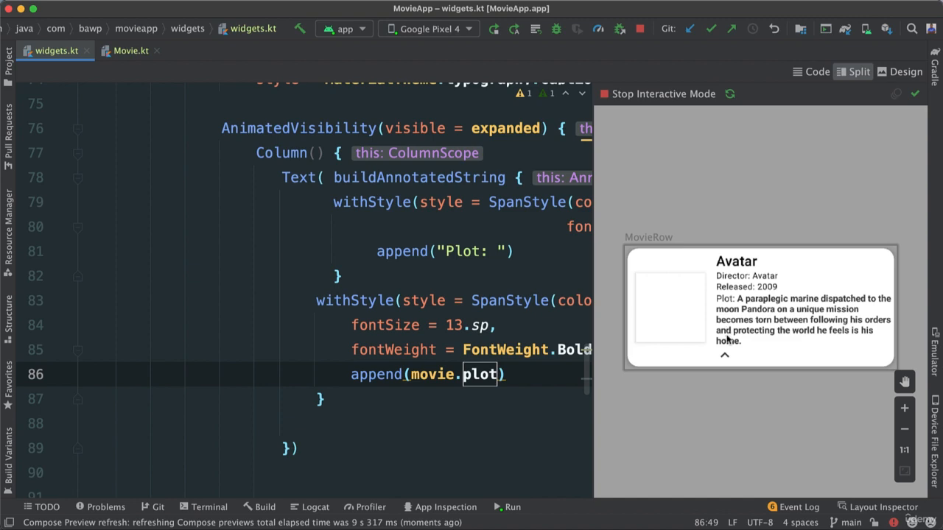
mouse_move(727, 355)
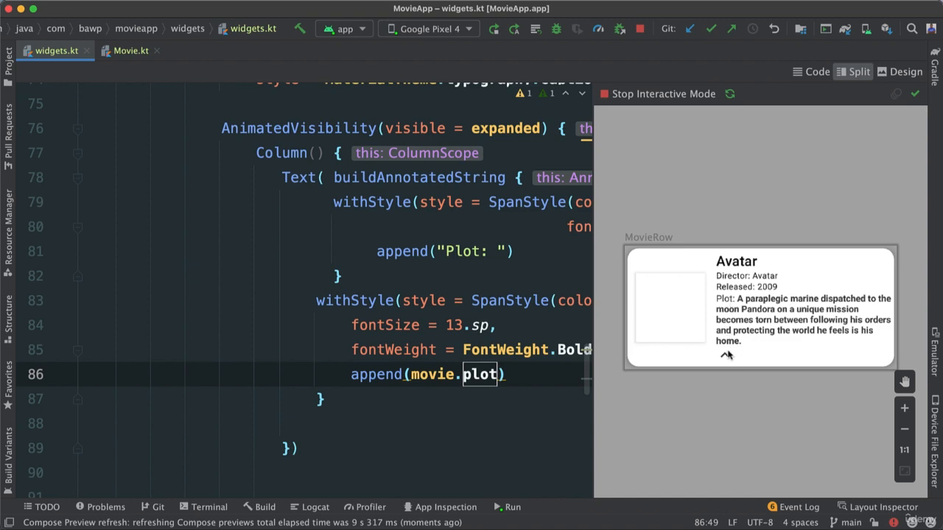